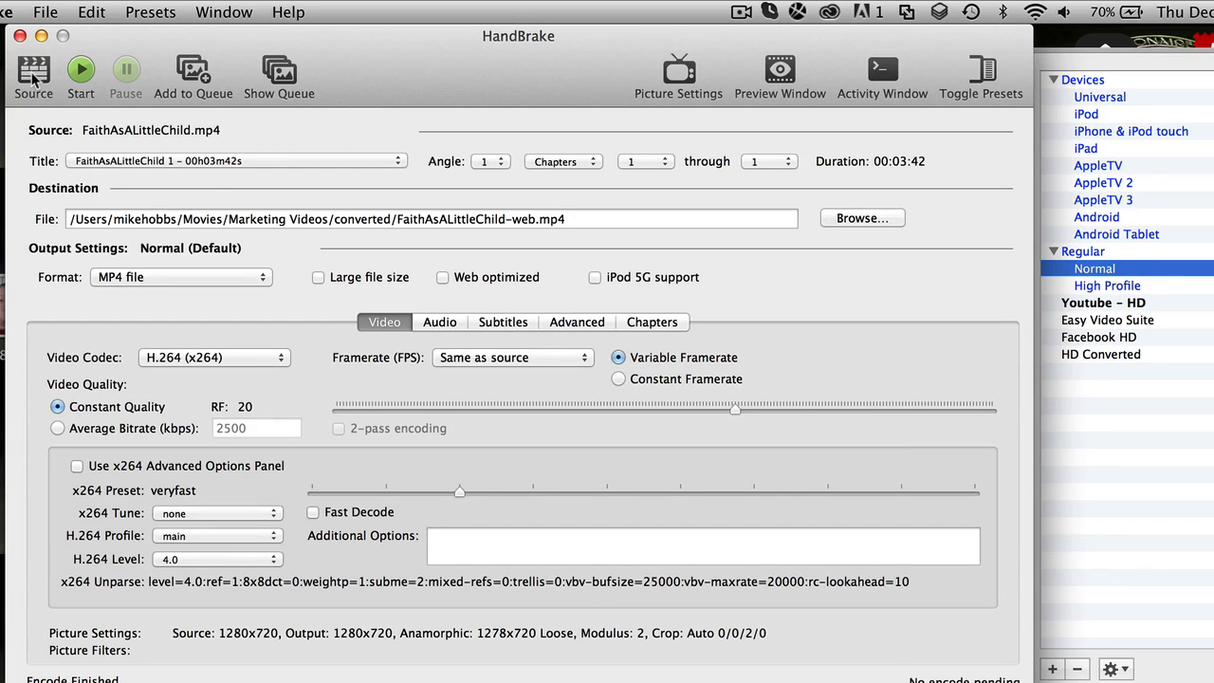
Browse the Marketing Videos folder and choose ArgueWithSuccess.mp4 as the source video
left_click(34, 75)
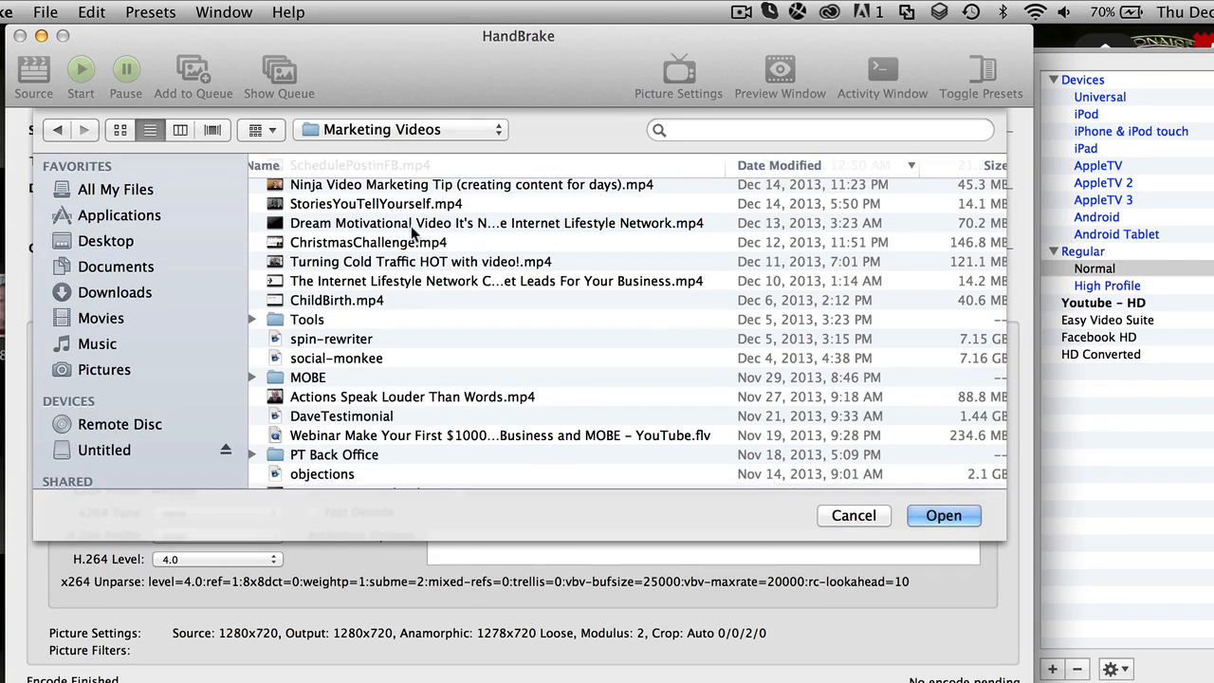
scroll("down", 3)
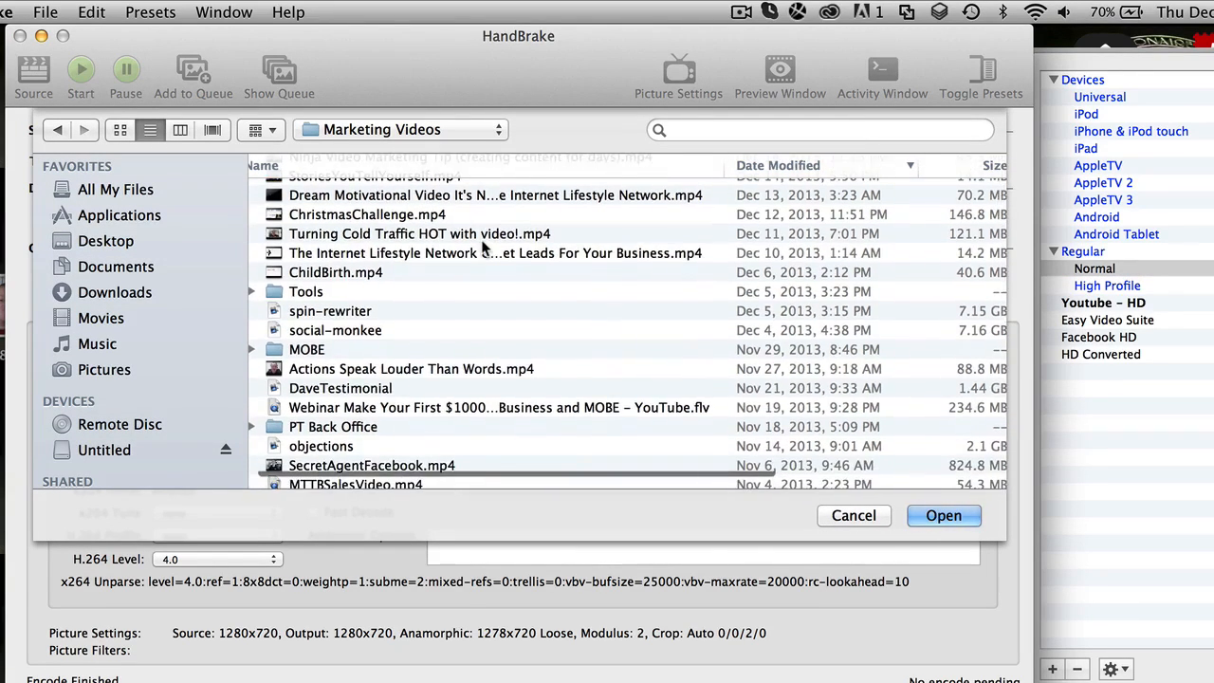
scroll("down", 3)
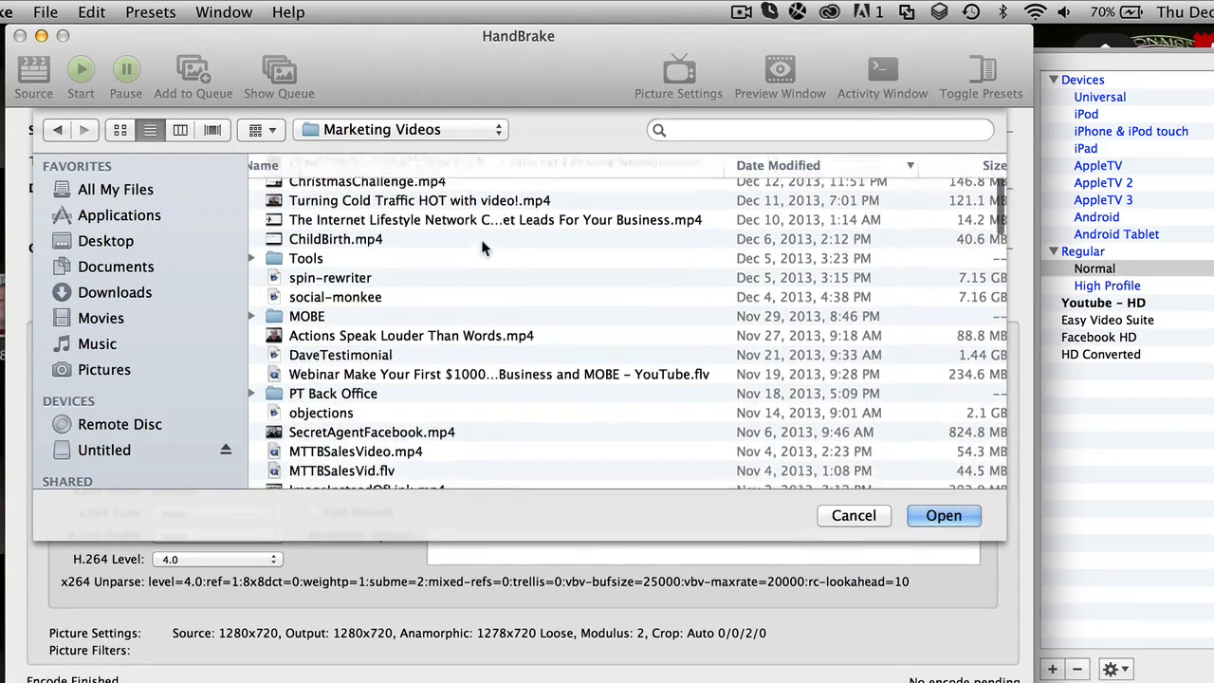
scroll("down", 3)
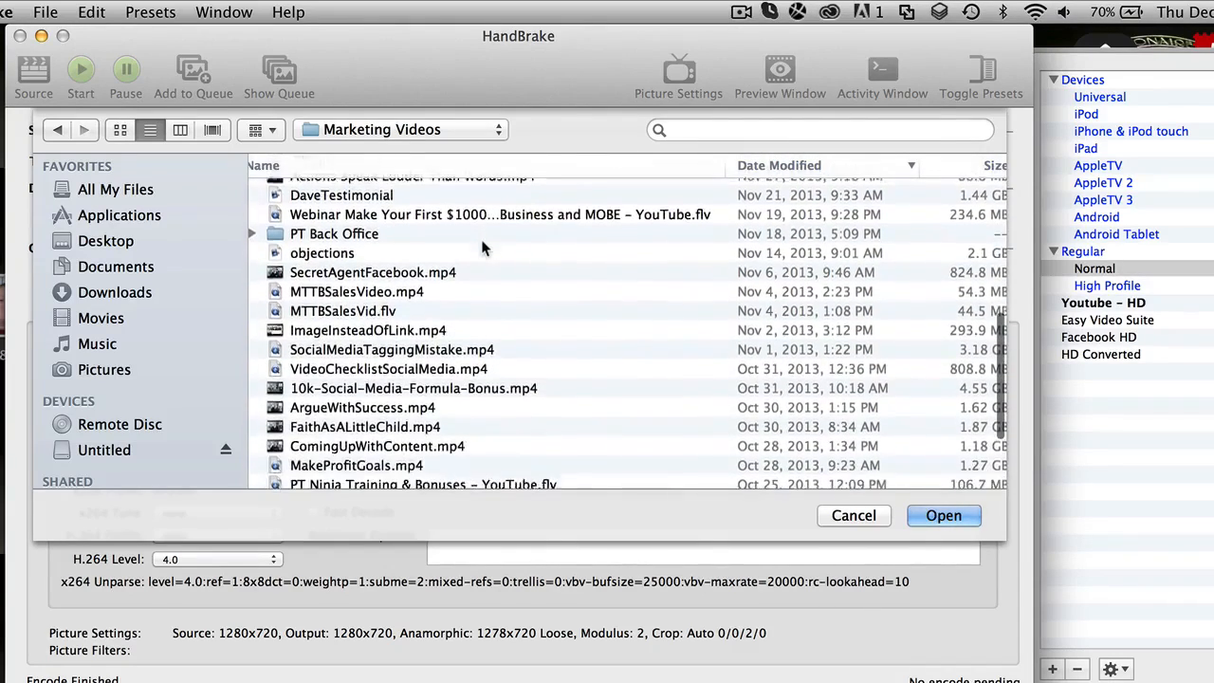
scroll("down", 3)
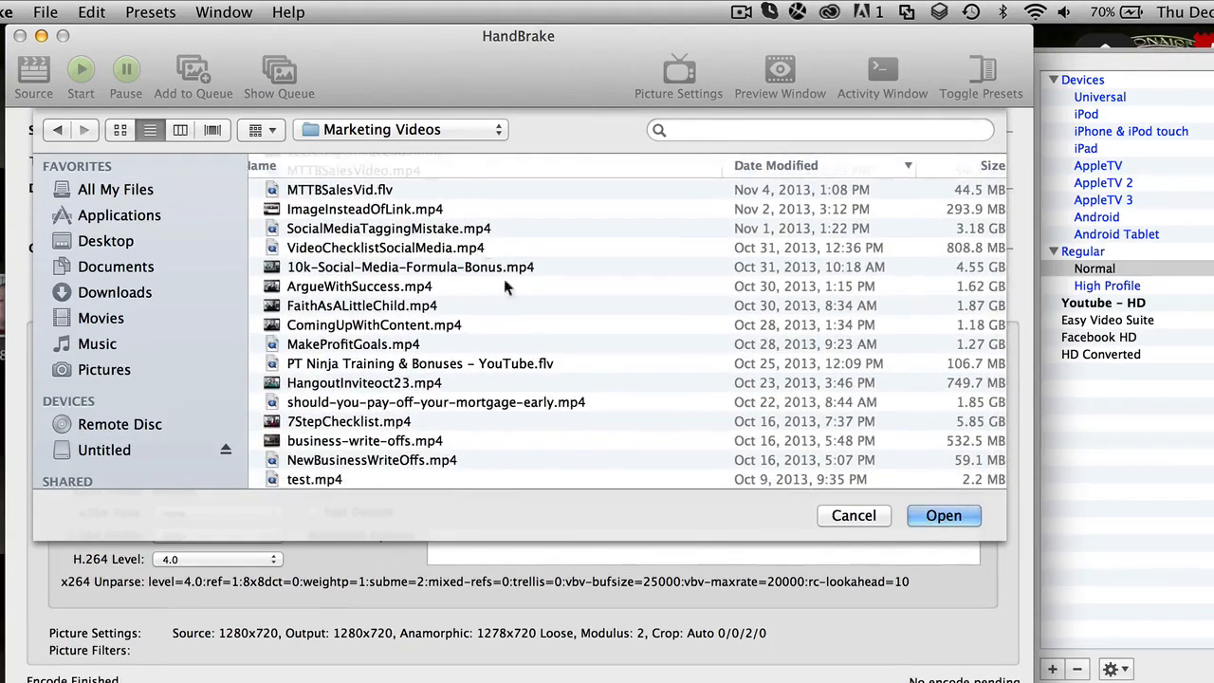
mouse_move(500, 311)
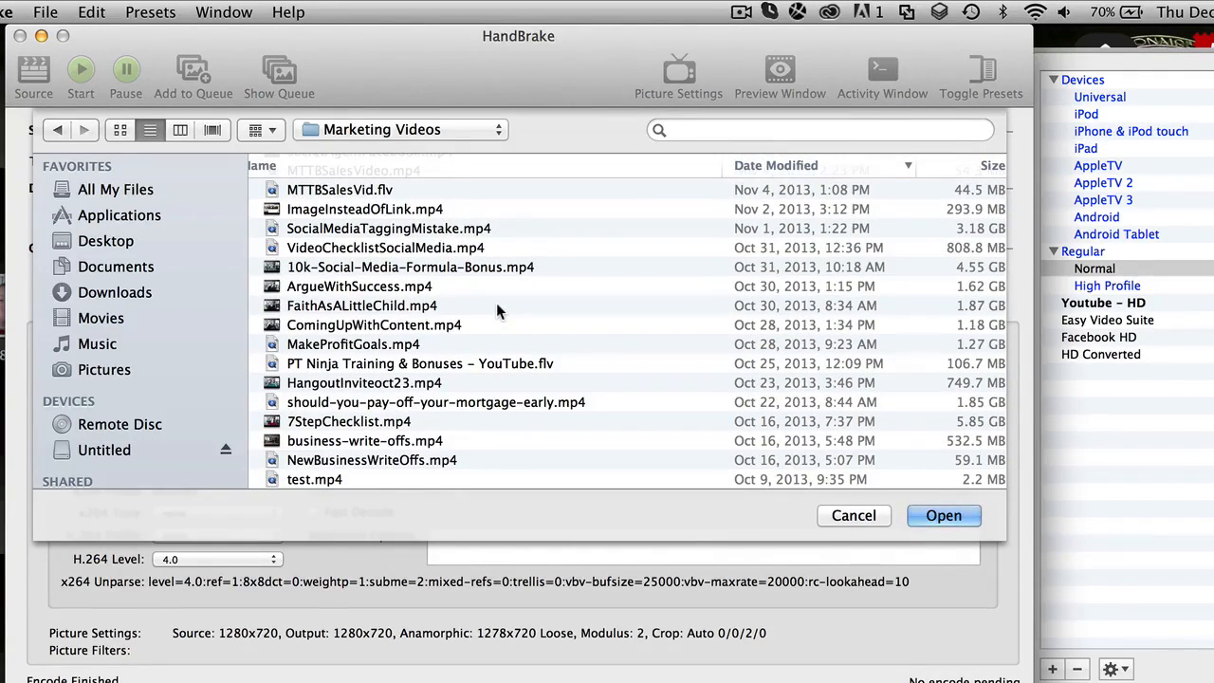
left_click(360, 285)
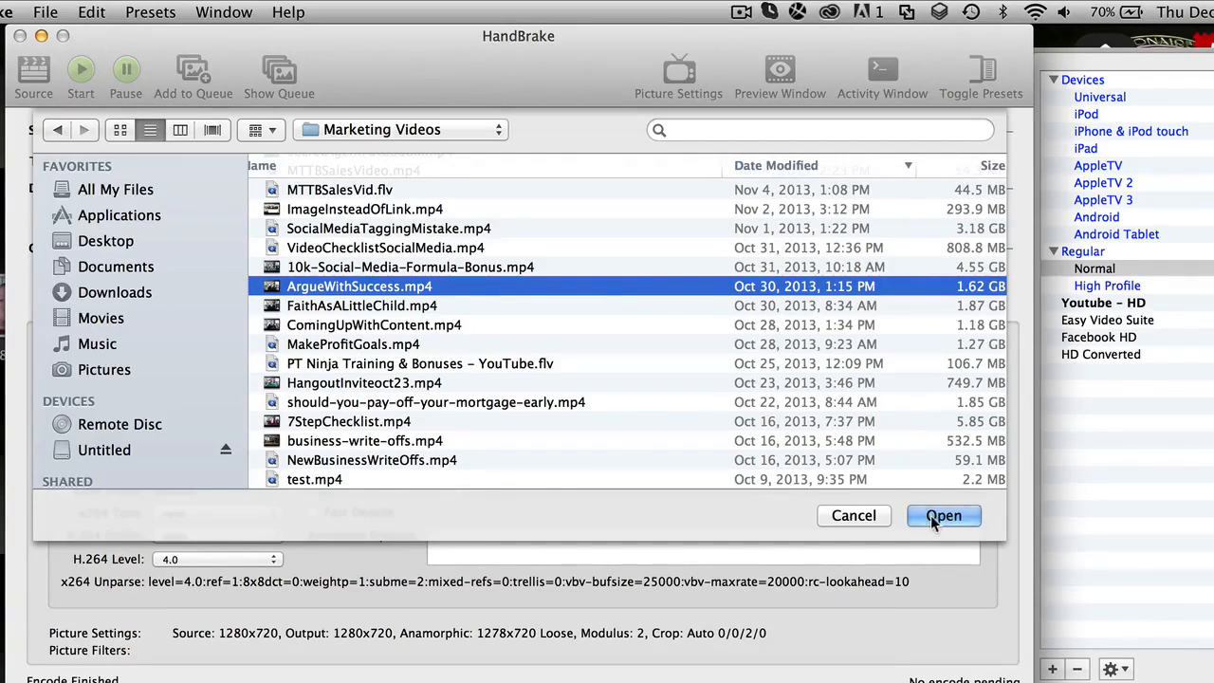
Load ArgueWithSuccess.mp4 as the source, with its MP4 destination in the converted folder
left_click(943, 516)
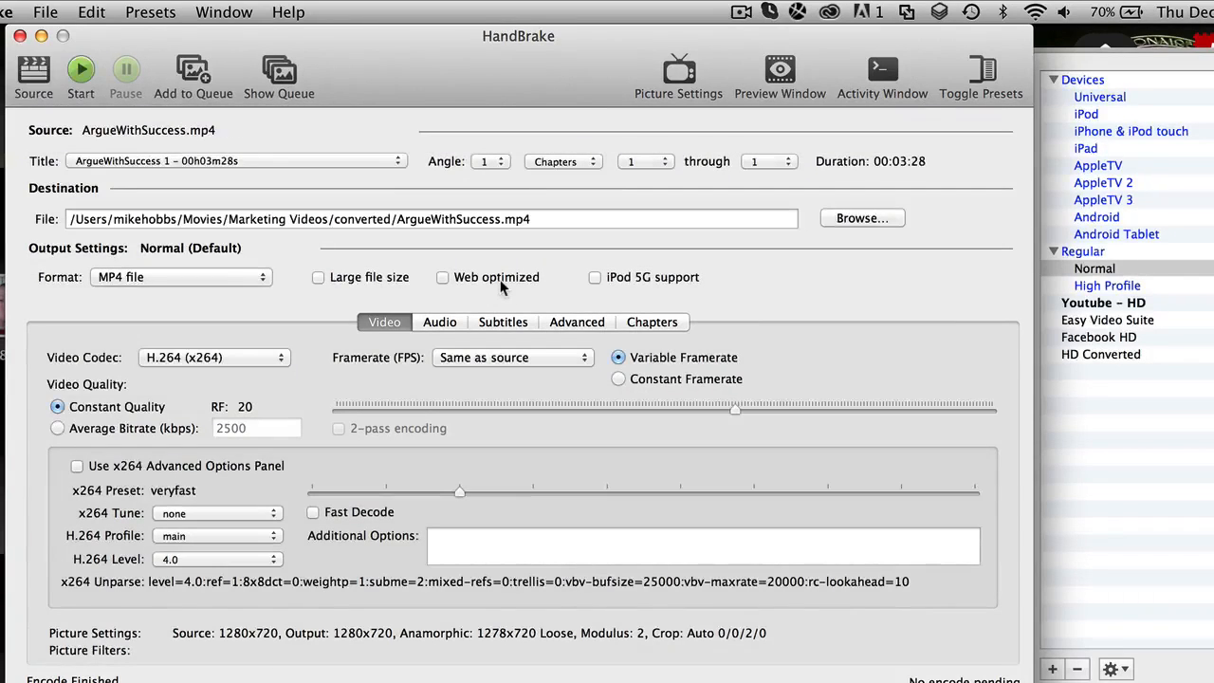
mouse_move(281, 247)
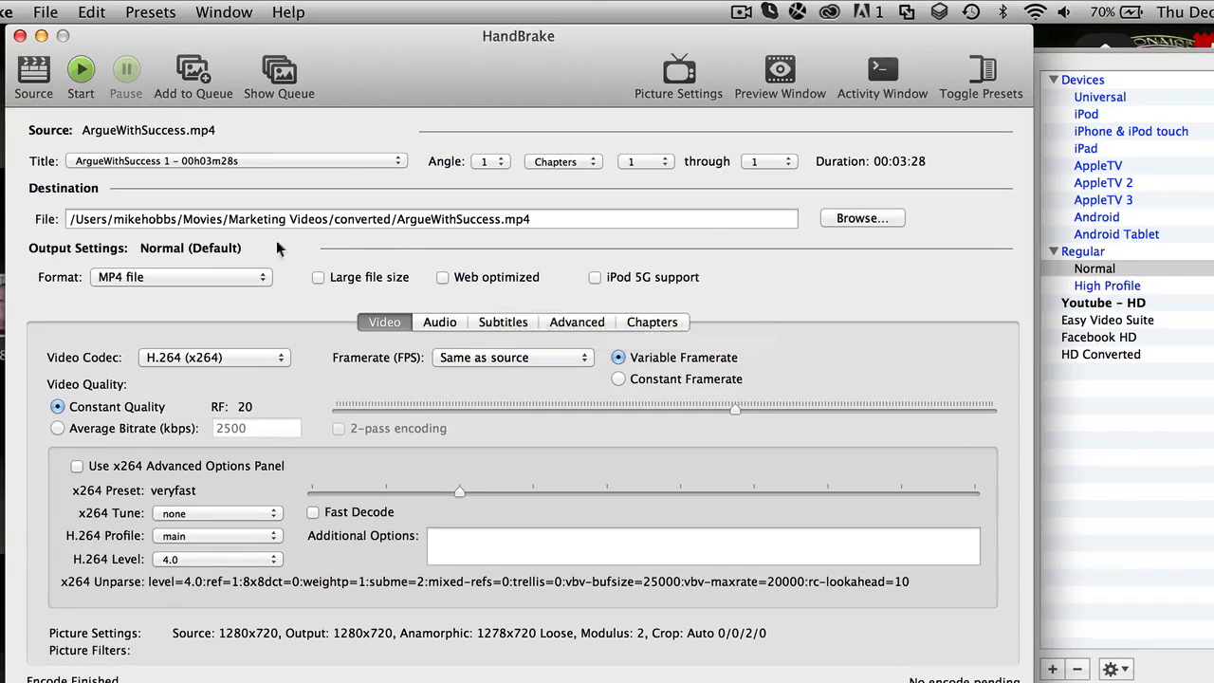
mouse_move(36, 196)
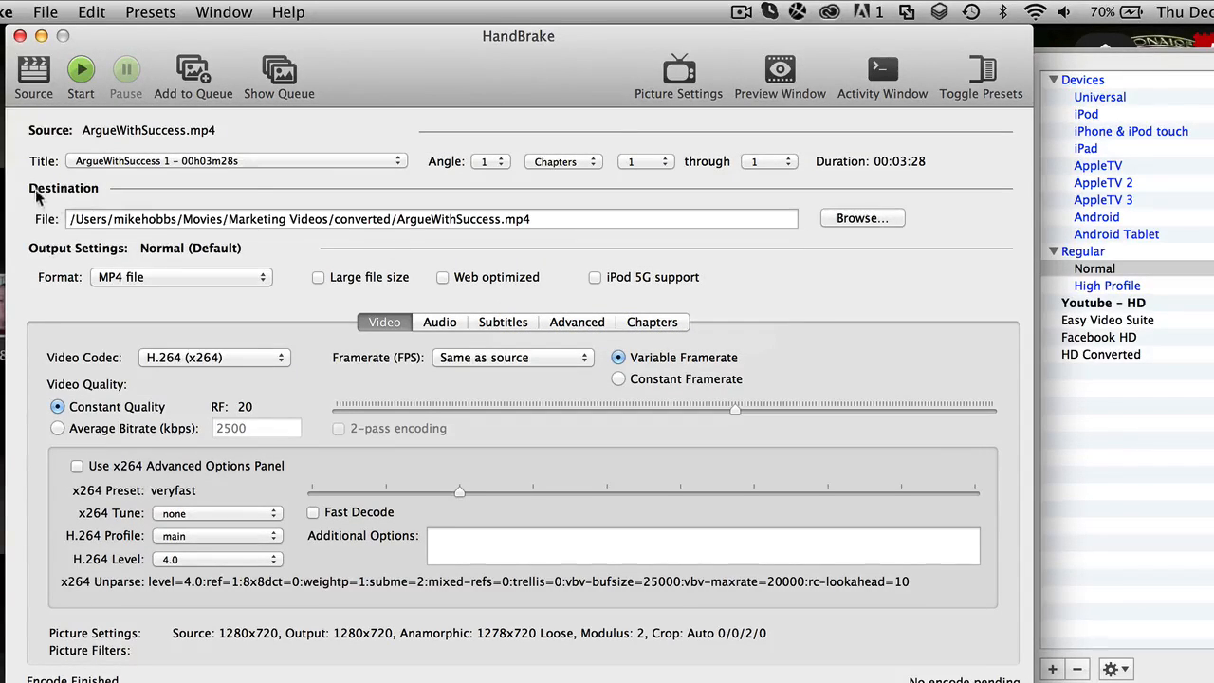
mouse_move(421, 207)
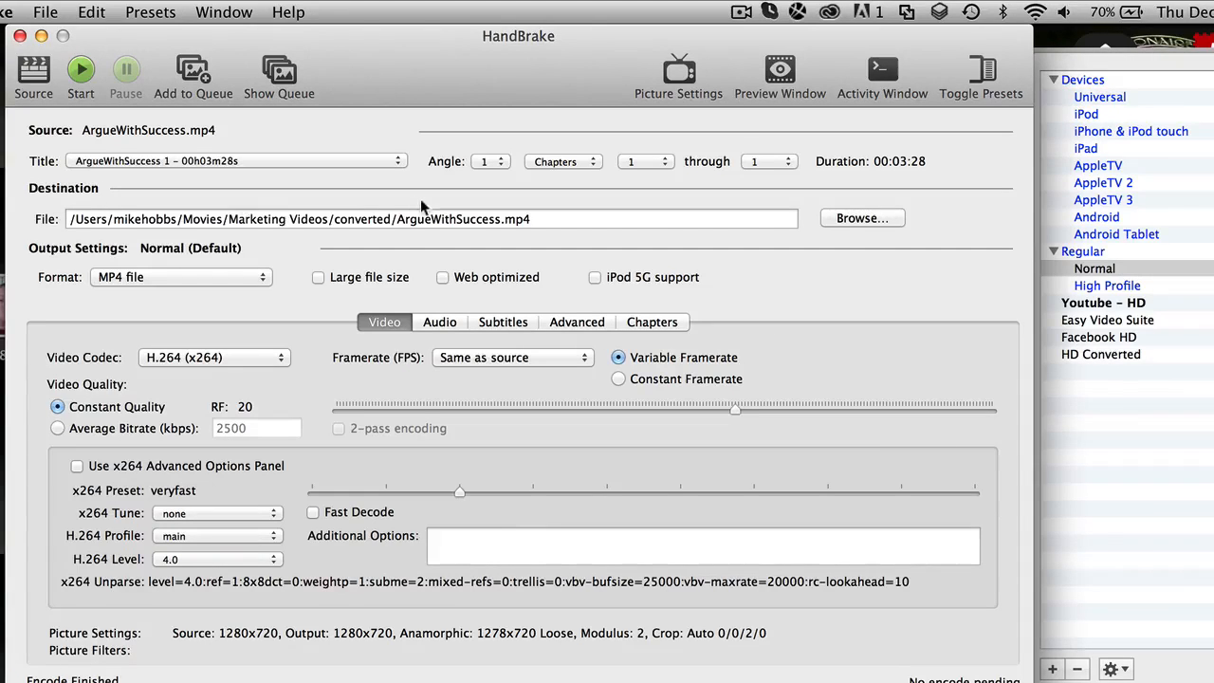
Rename the output file to ArgueWithSuccess-web.mp4 in the converted folder
left_click(861, 218)
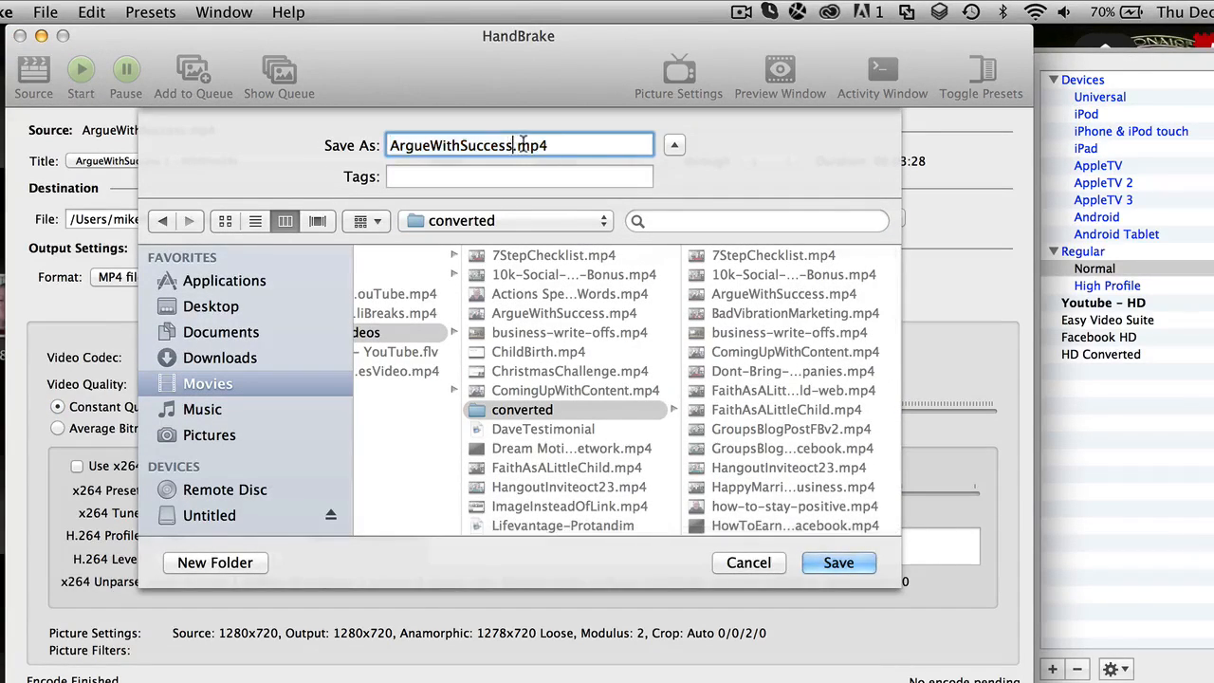
type("-web")
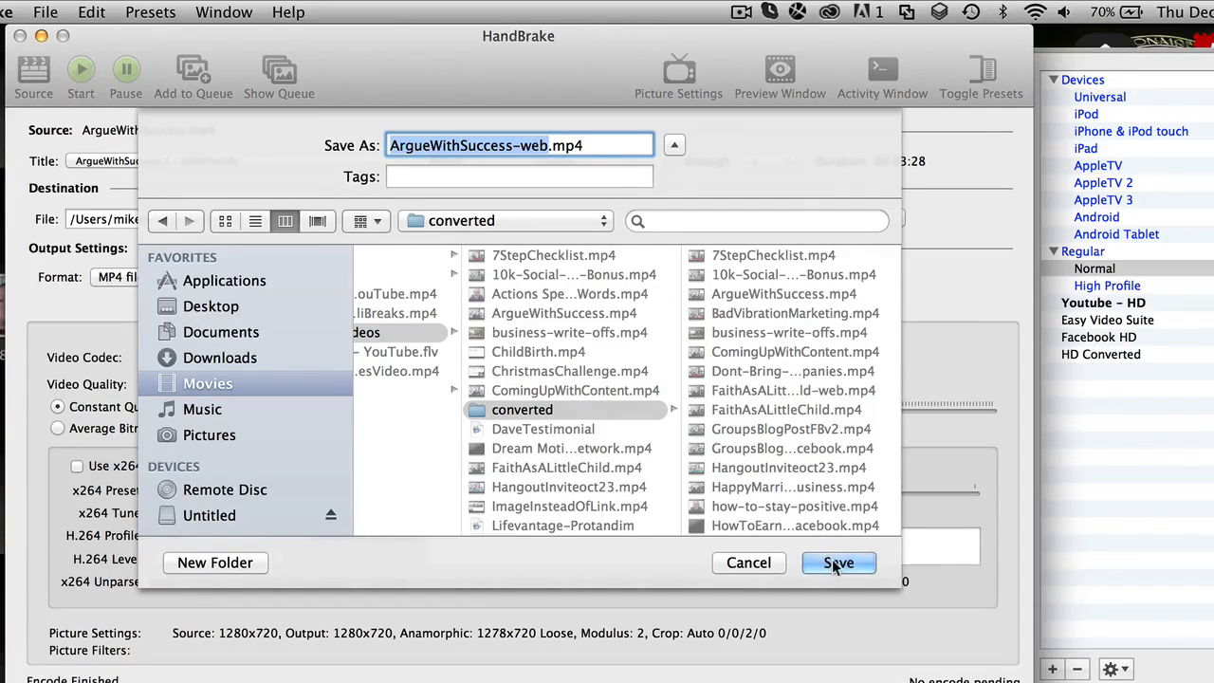
left_click(839, 562)
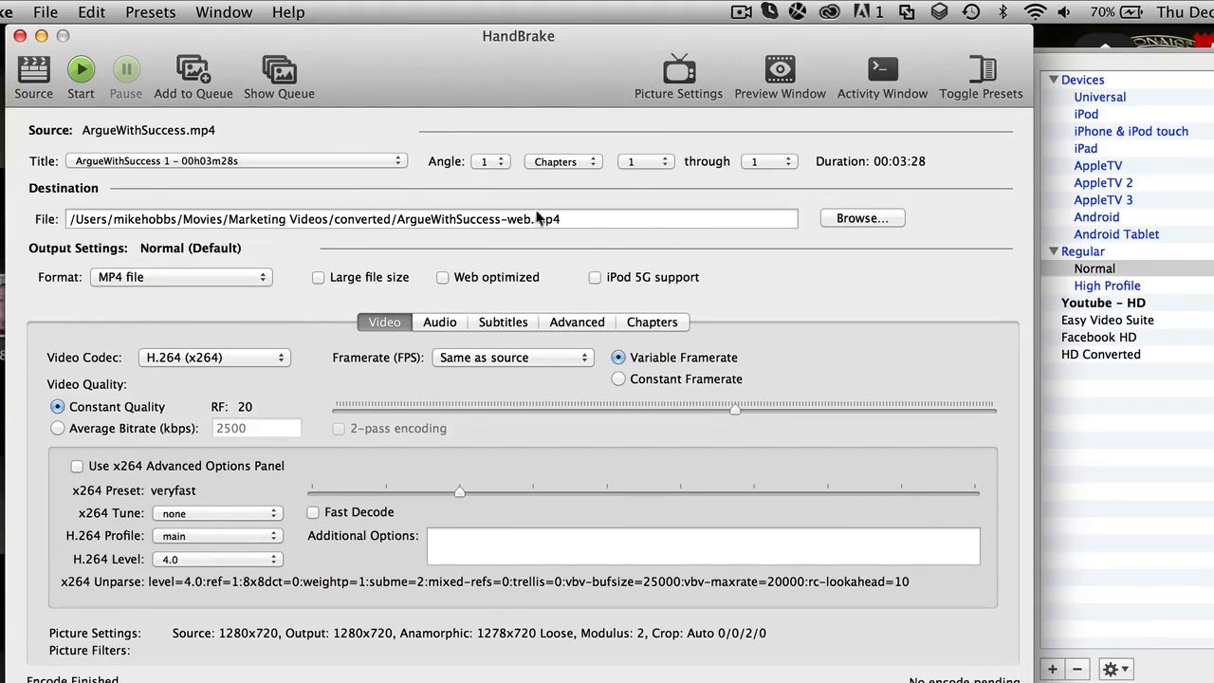
mouse_move(454, 372)
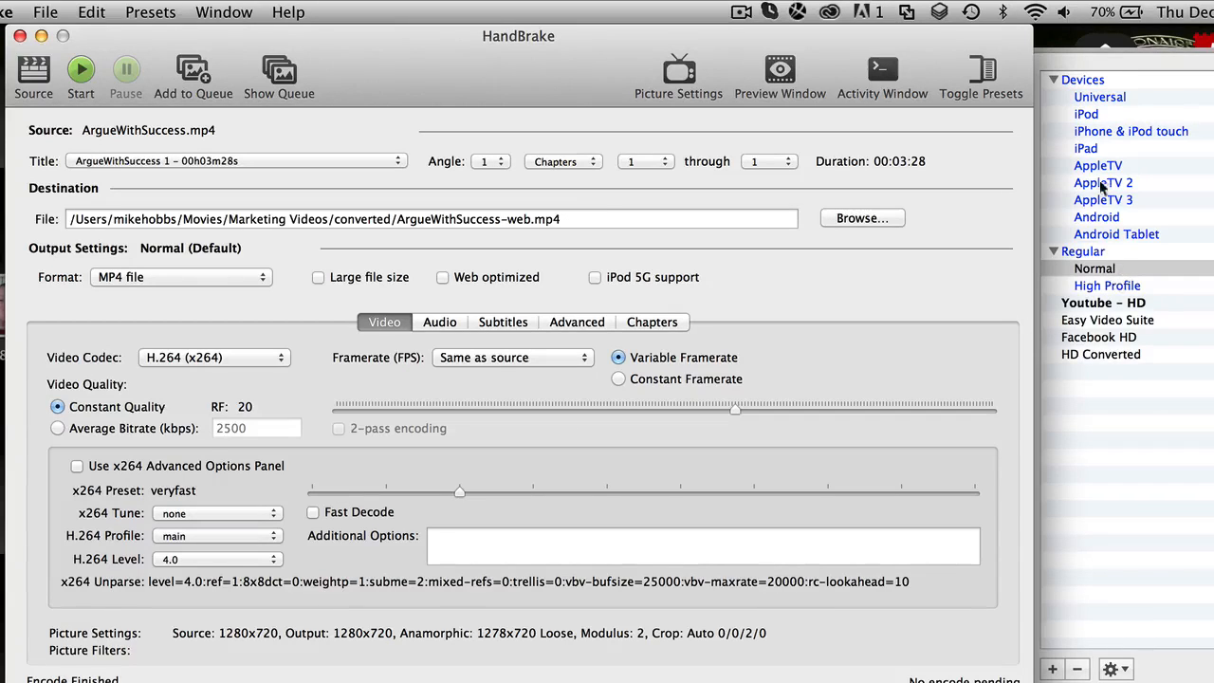
Apply the iPad preset: 30 fps peak, high profile, level 3.1, large file size
left_click(1085, 148)
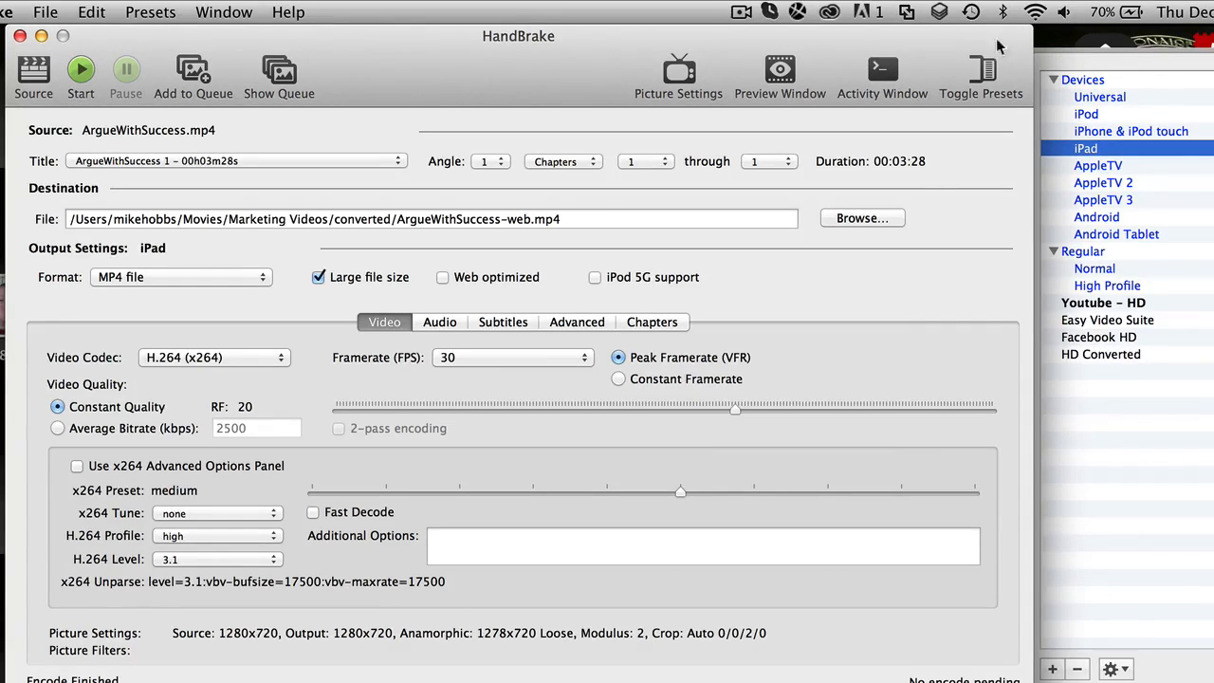
left_click(432, 218)
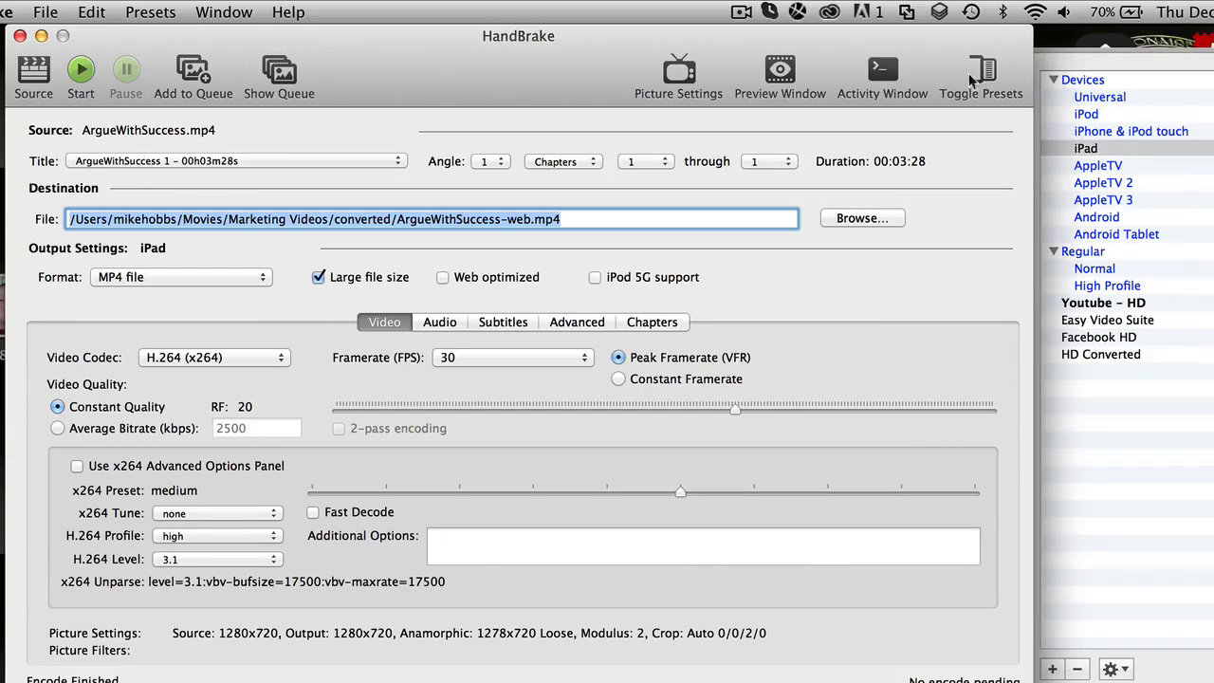
mouse_move(1096, 179)
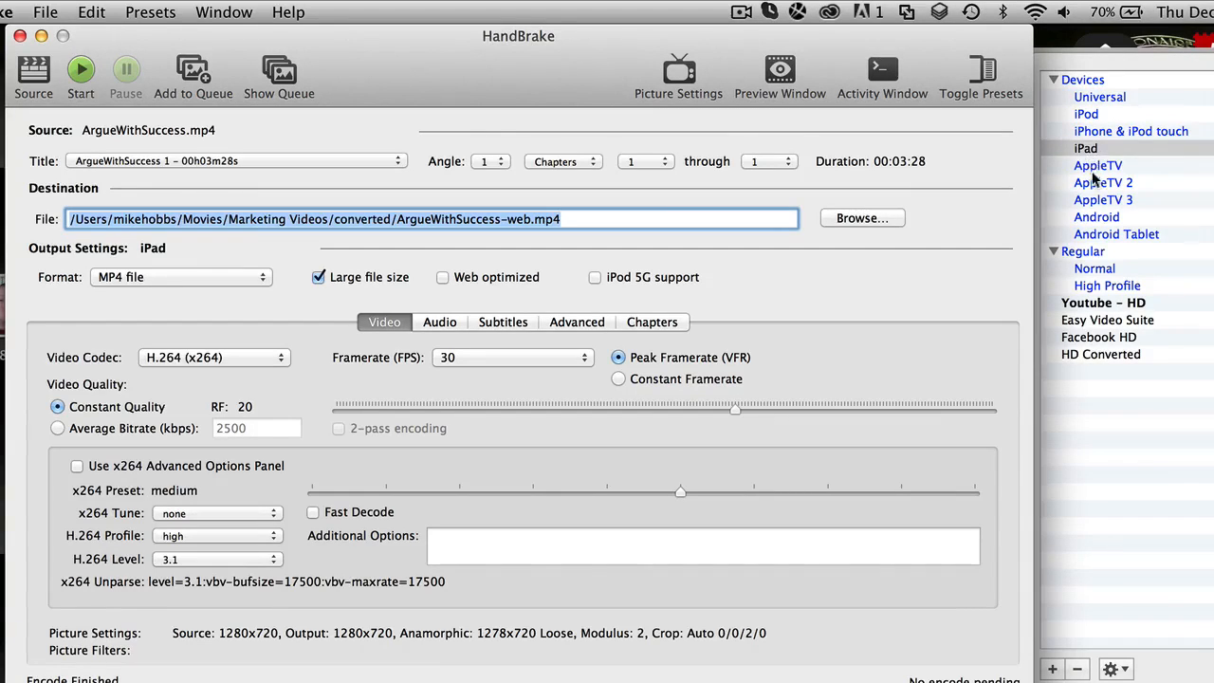
left_click(1085, 148)
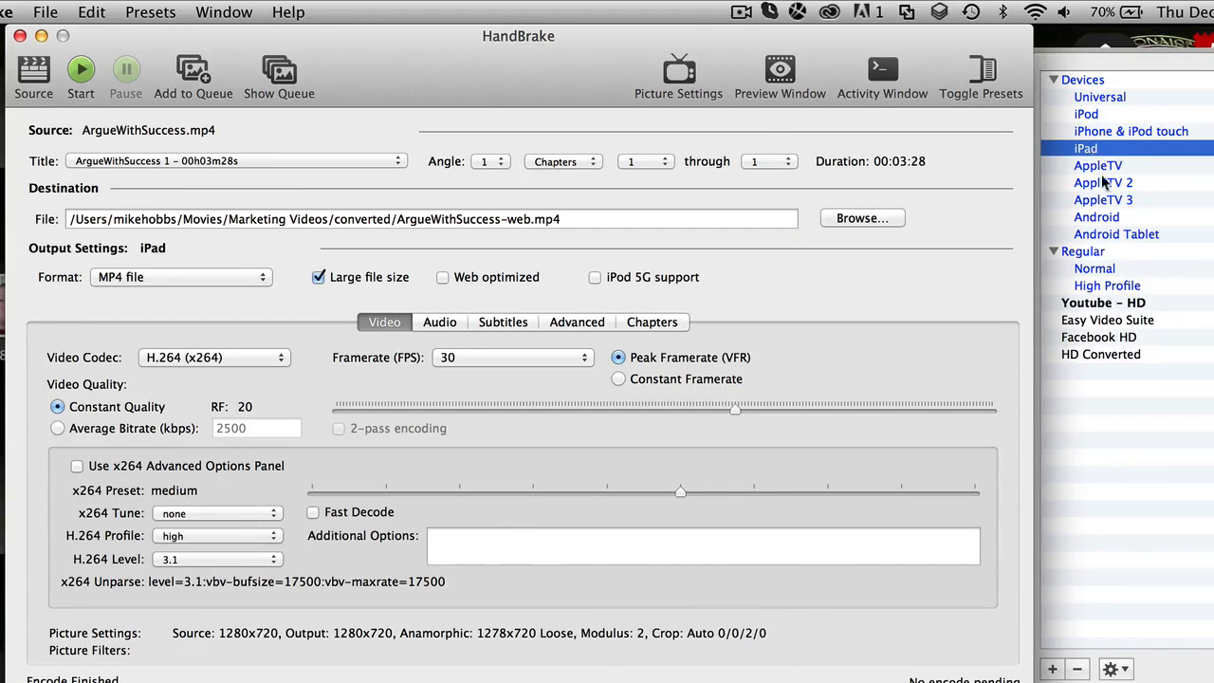
mouse_move(22, 220)
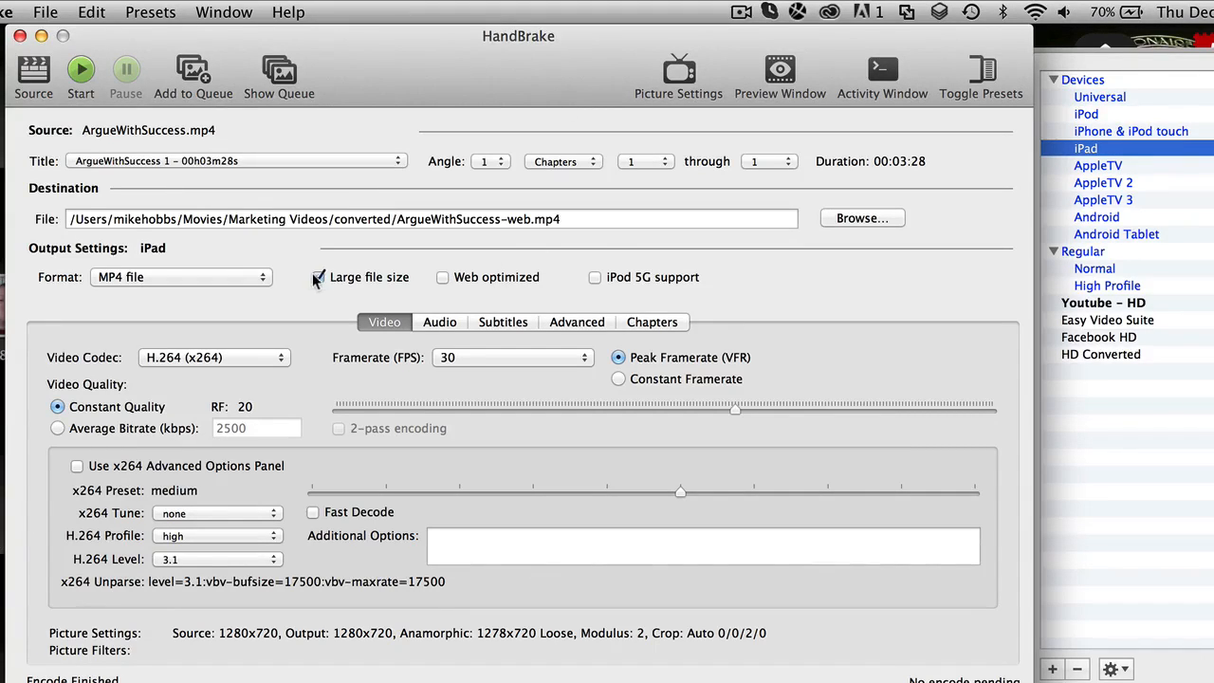
Turn off large file size and enable web optimization for streaming
left_click(319, 277)
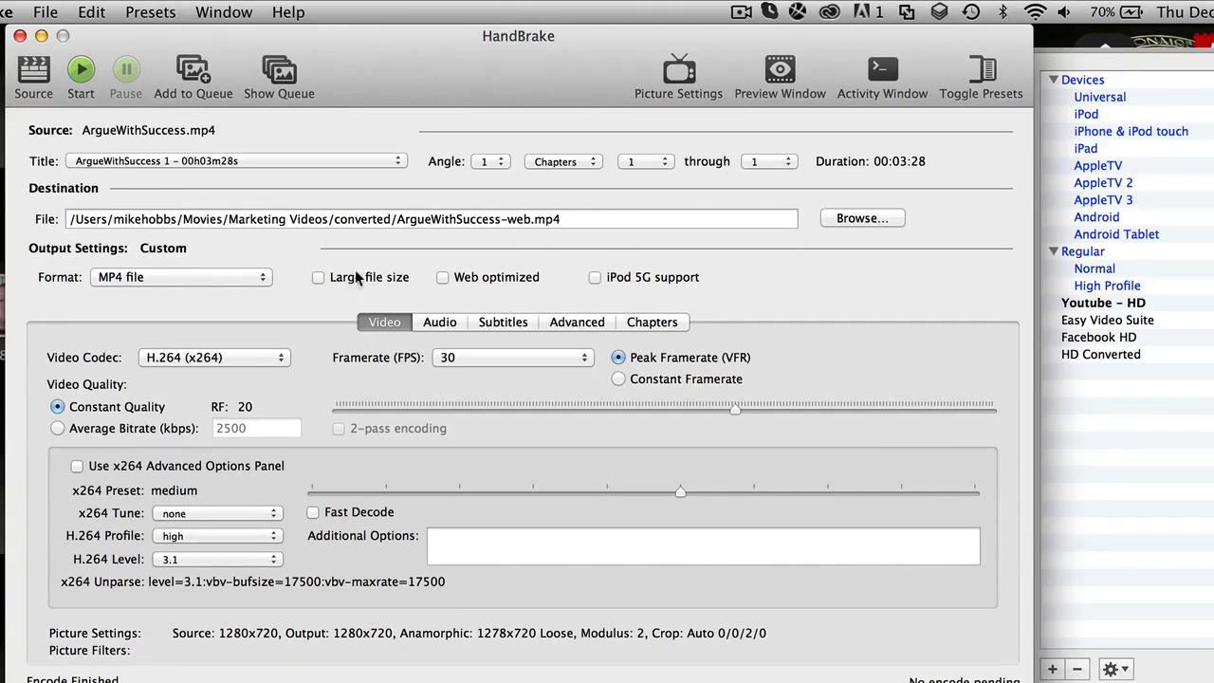
left_click(442, 277)
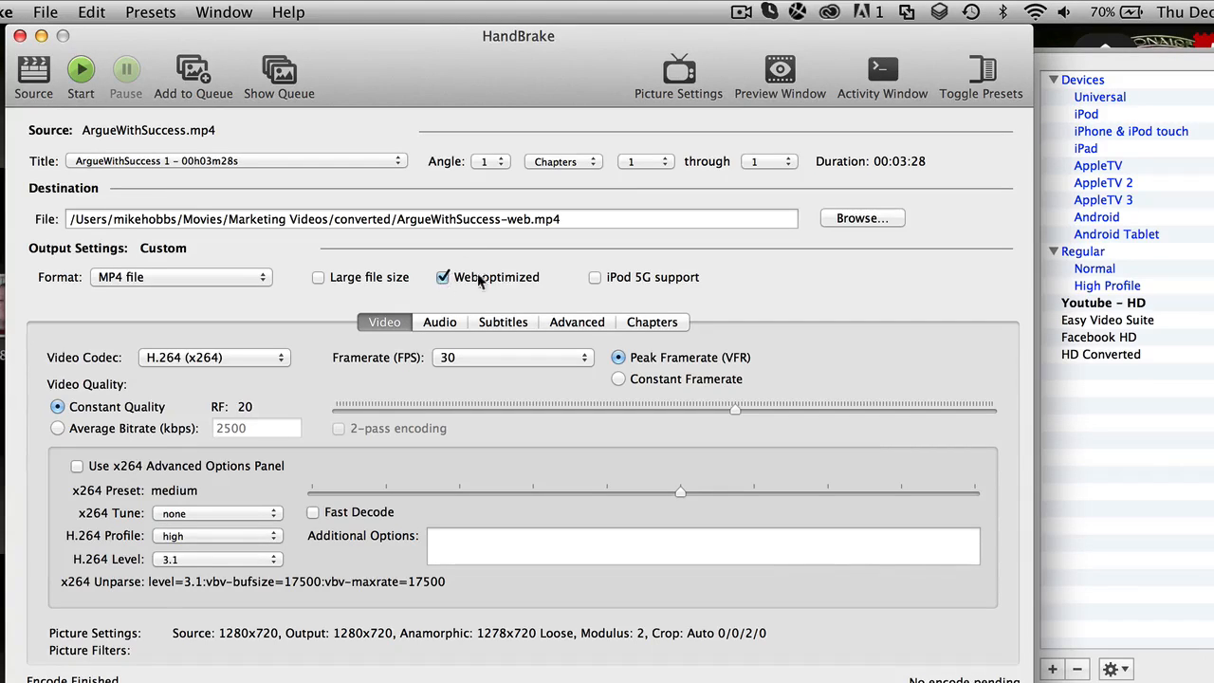
mouse_move(503, 277)
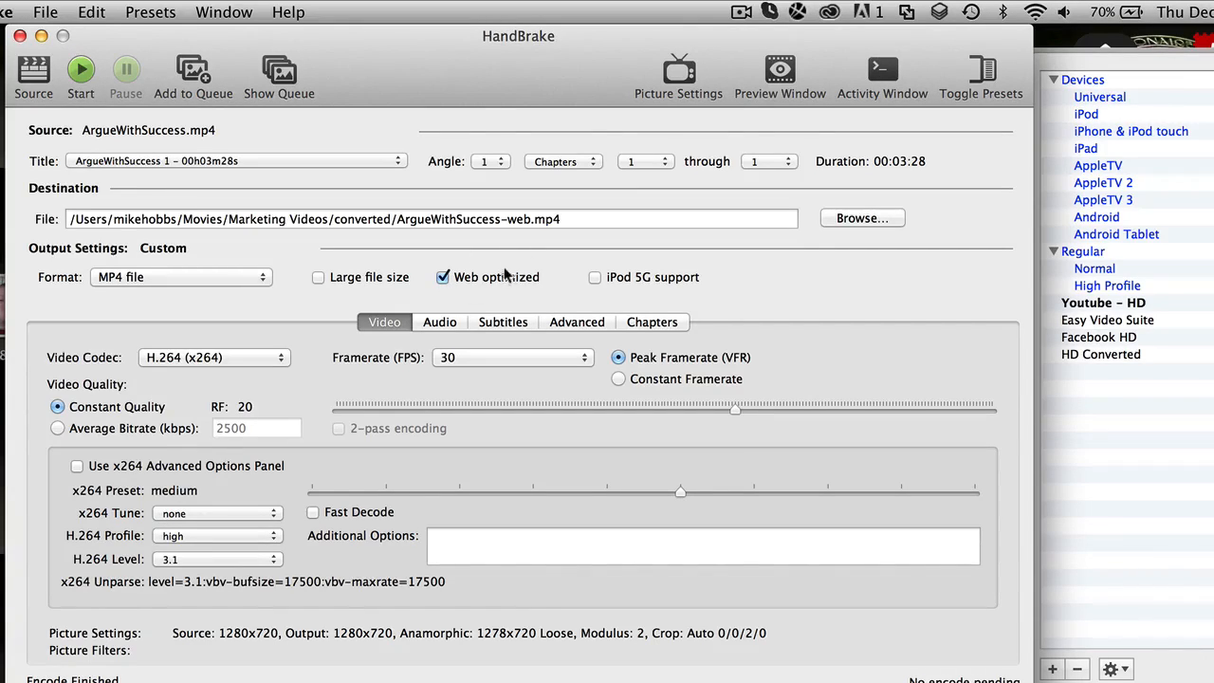
mouse_move(489, 277)
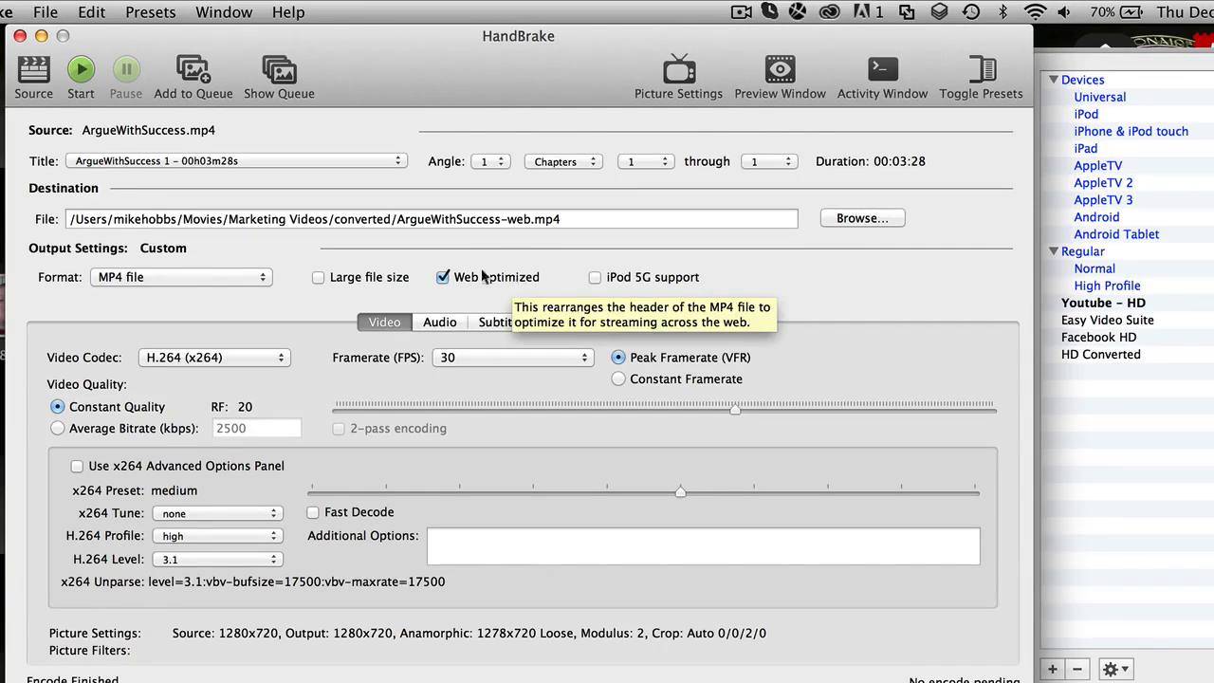
mouse_move(303, 345)
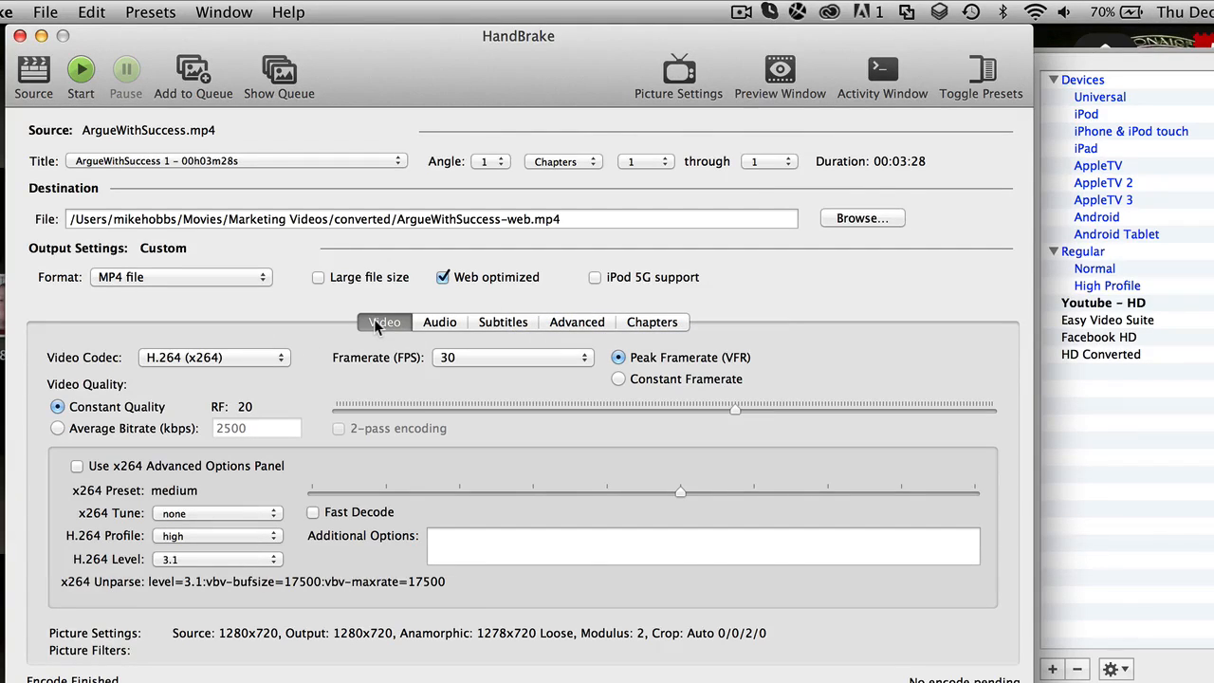
mouse_move(170, 387)
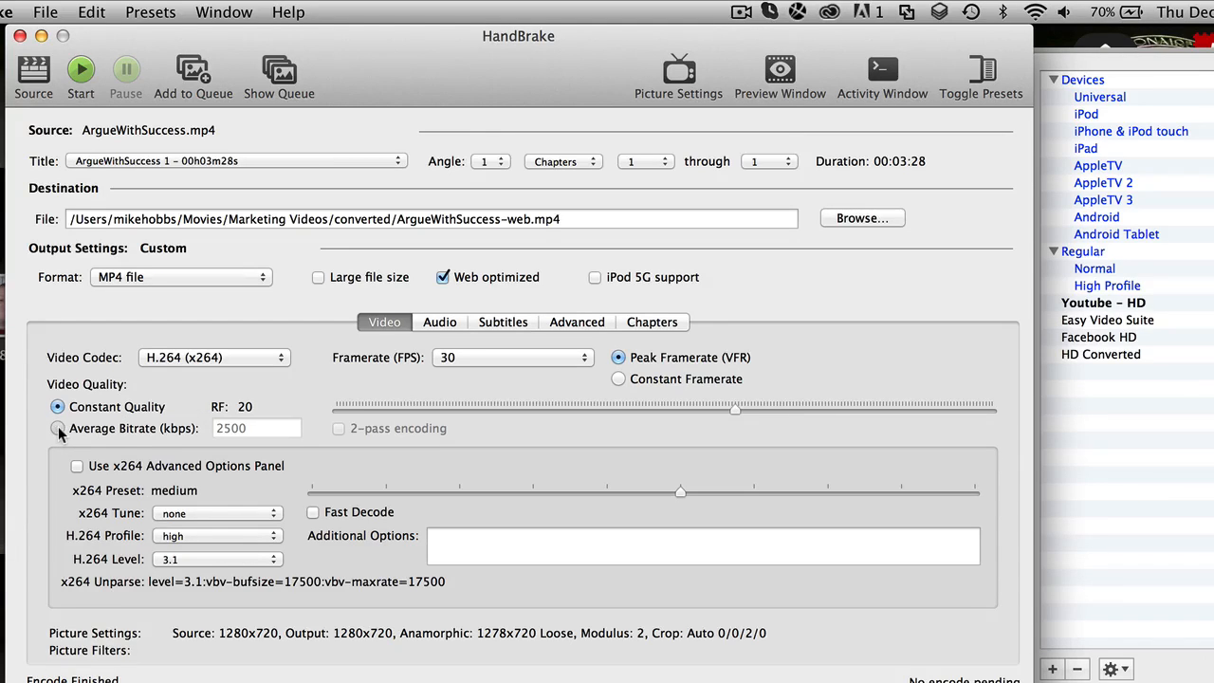
Encode at 800 kbps average bitrate with turbo 2-pass and x264 advanced options enabled
left_click(57, 429)
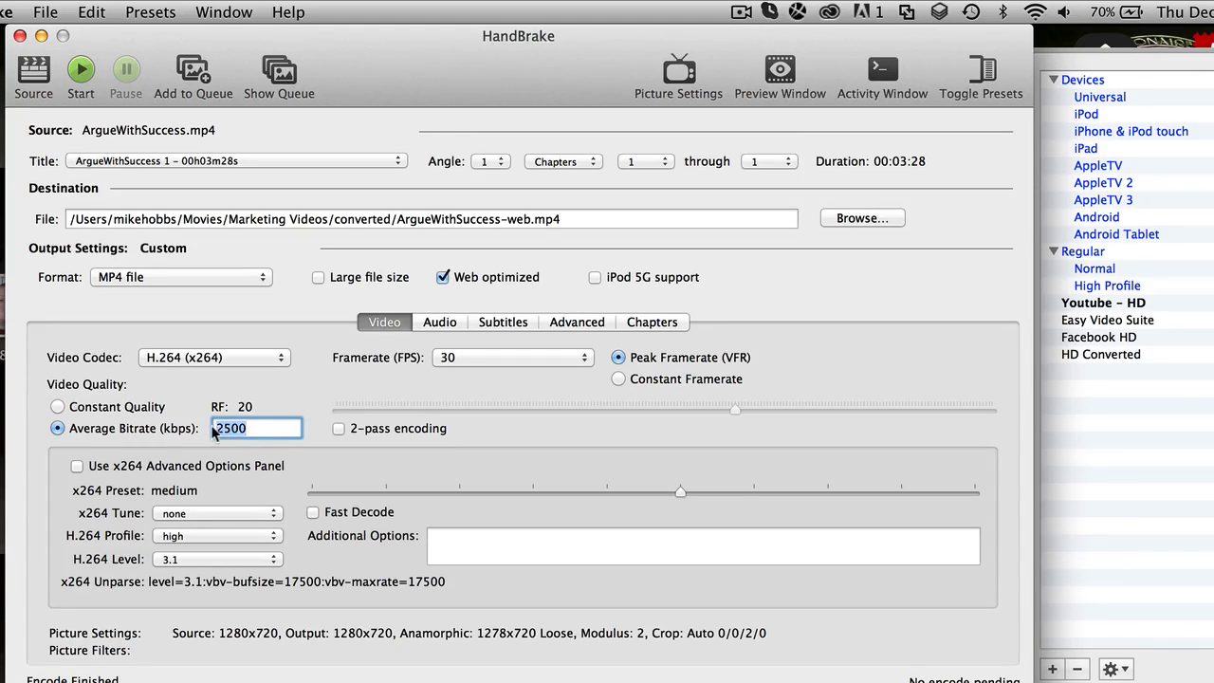
type("800")
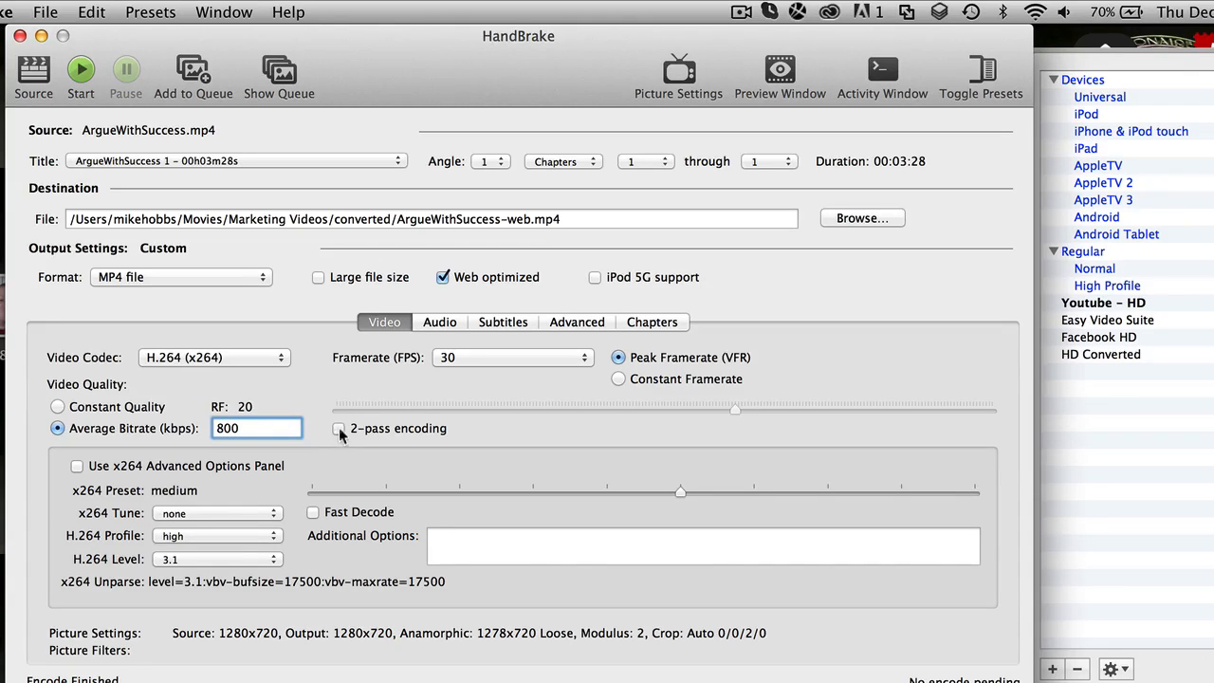
left_click(339, 428)
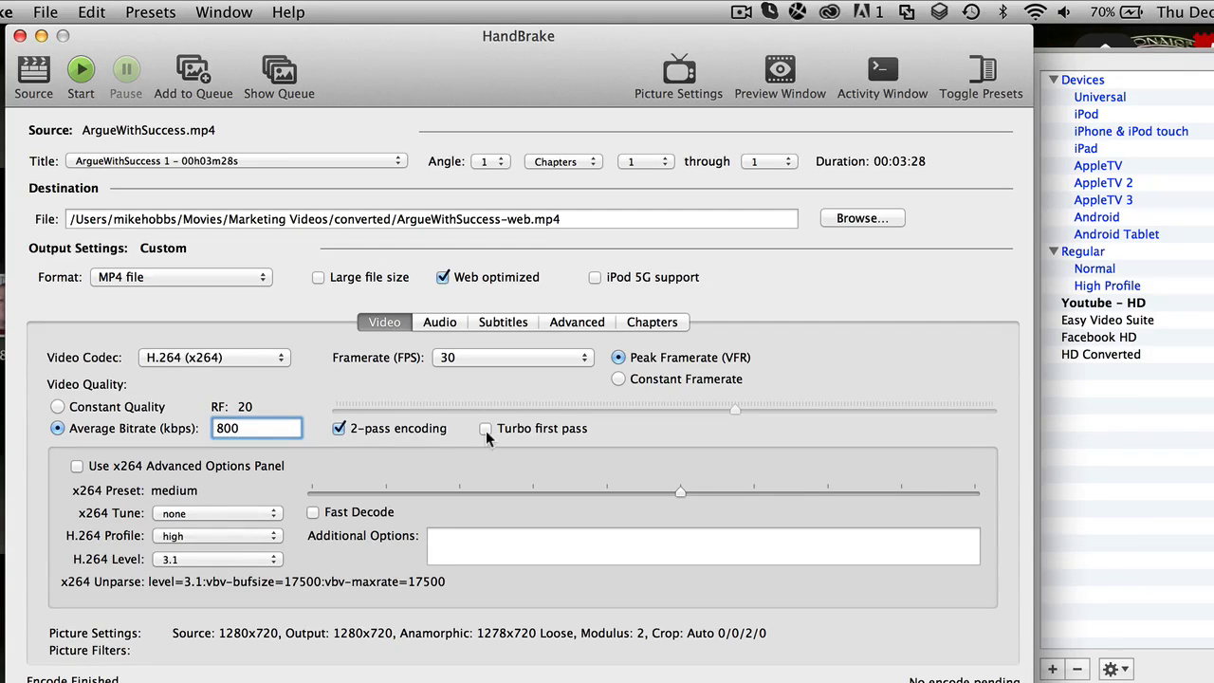
left_click(485, 428)
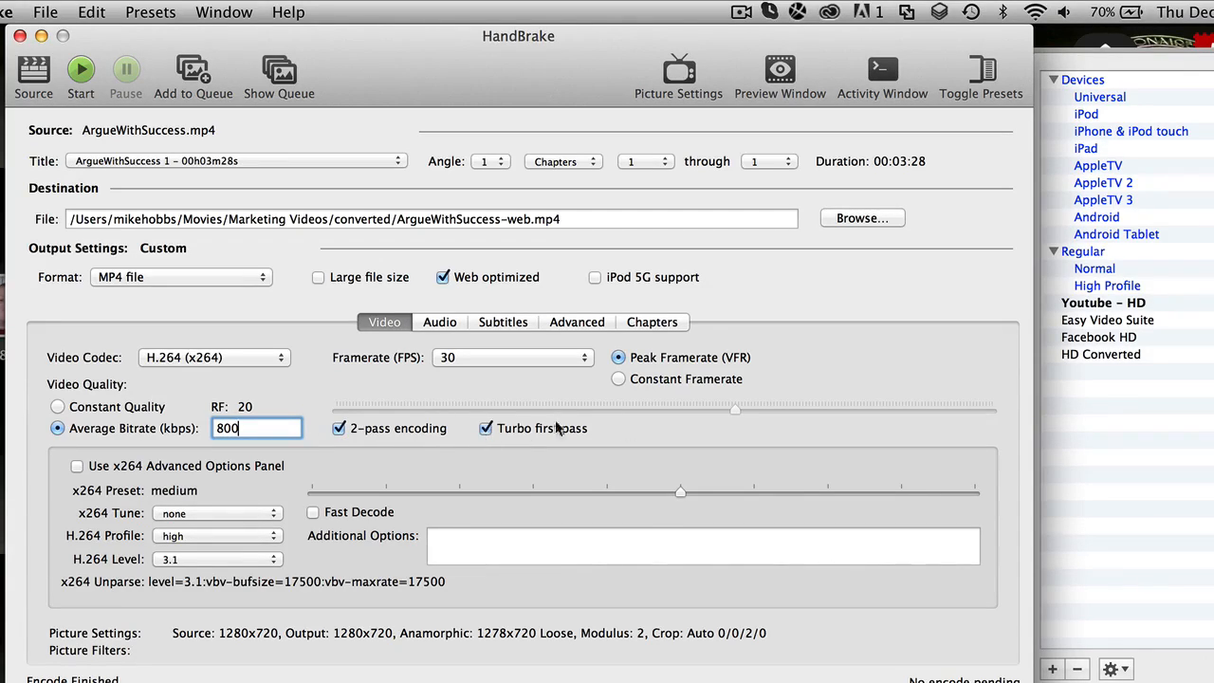
mouse_move(190, 444)
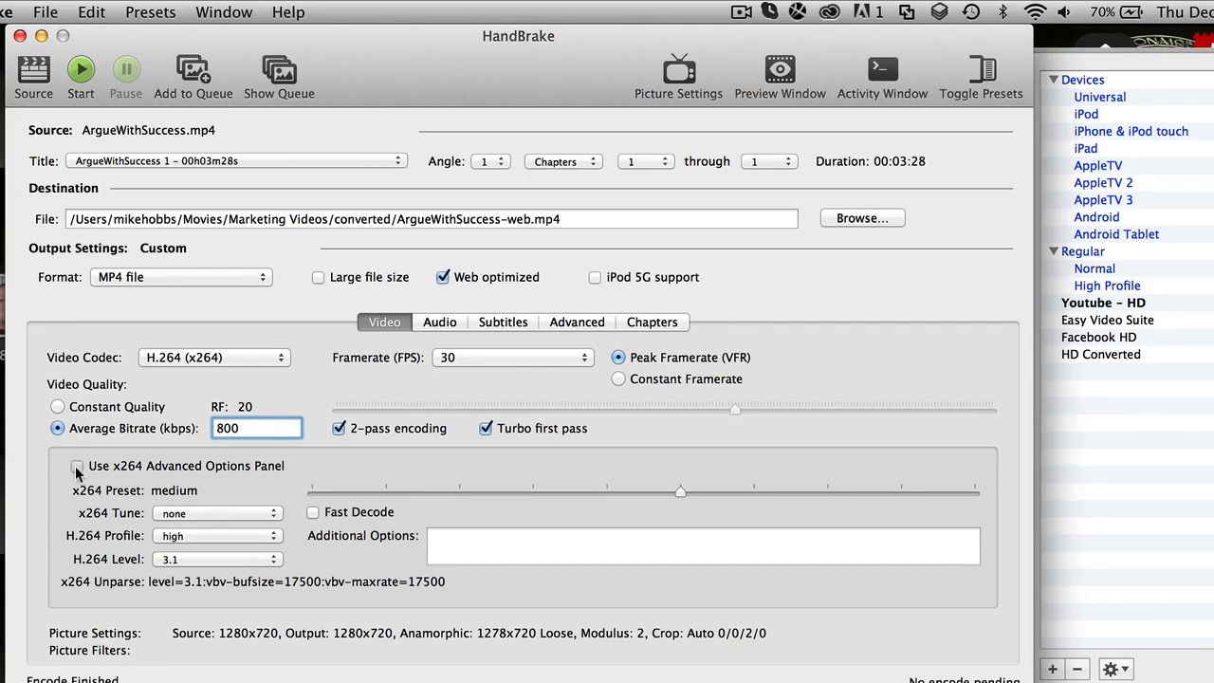
left_click(76, 467)
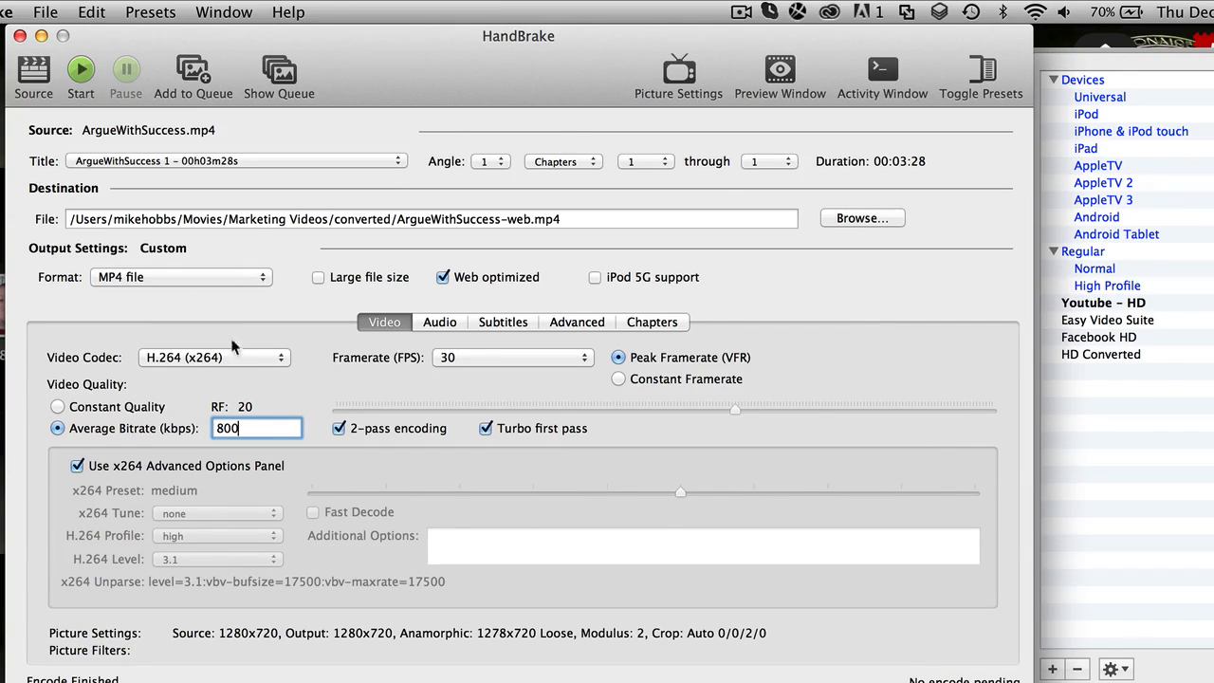
mouse_move(607, 453)
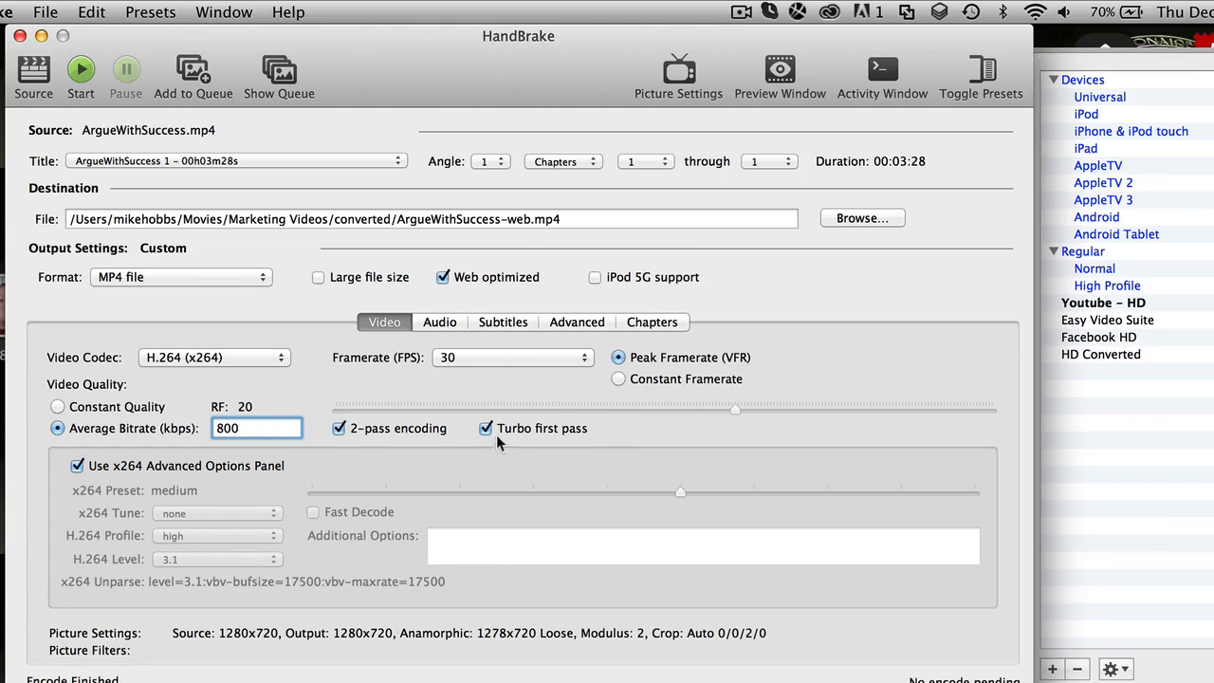
mouse_move(446, 341)
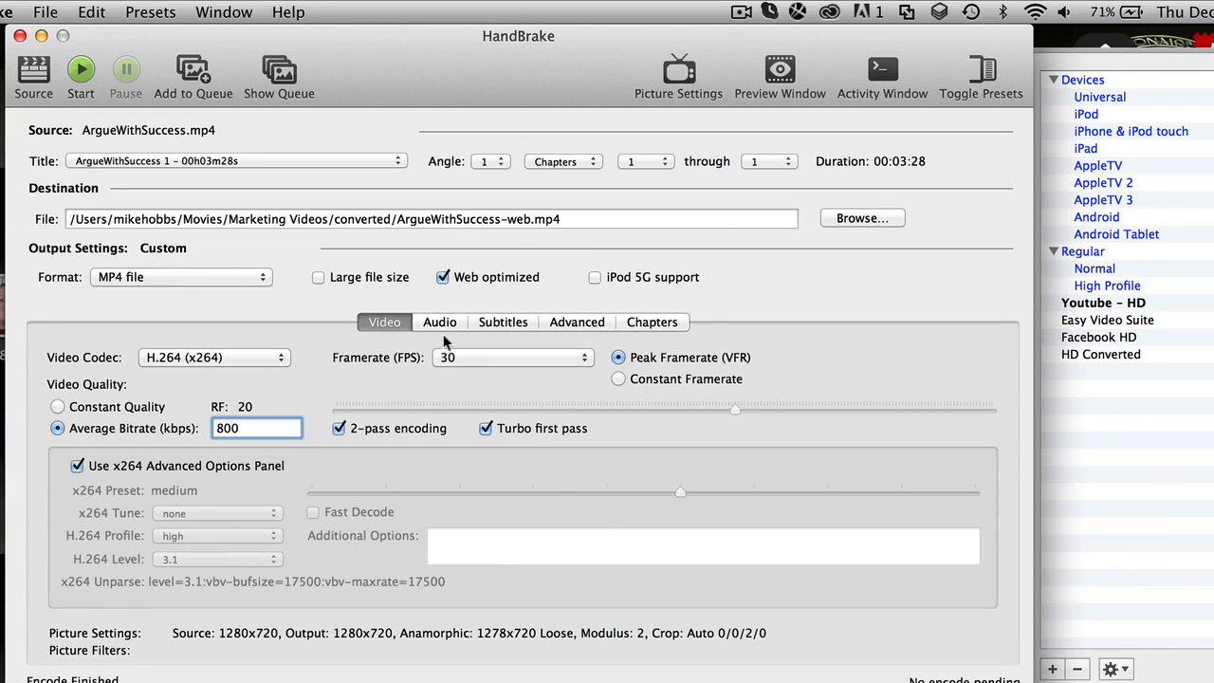
Lower the English AAC mono audio track's bitrate from 160 to 128 kbps
left_click(440, 323)
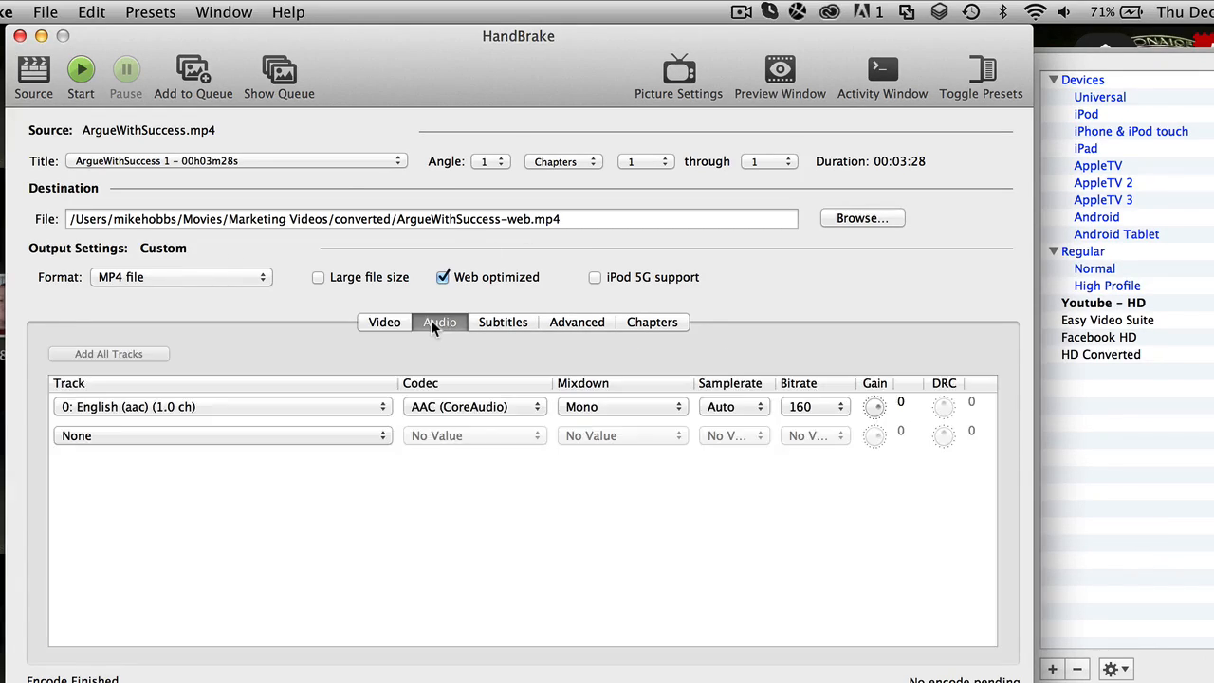
mouse_move(825, 406)
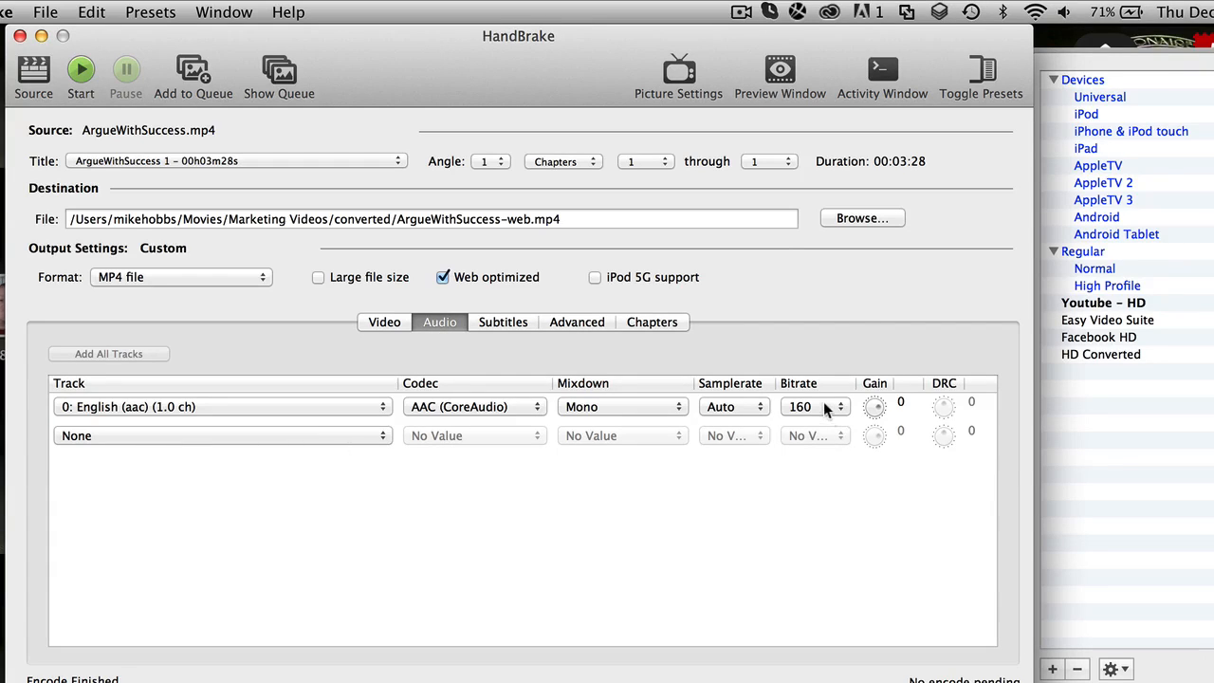
left_click(813, 406)
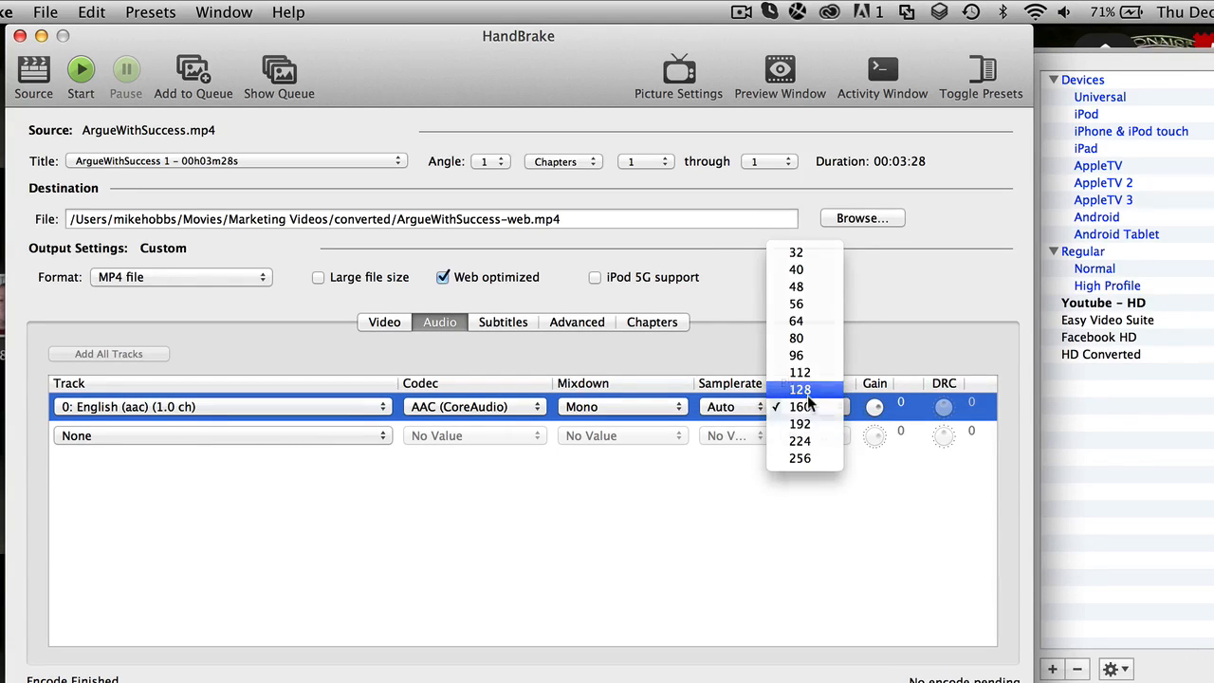
left_click(800, 389)
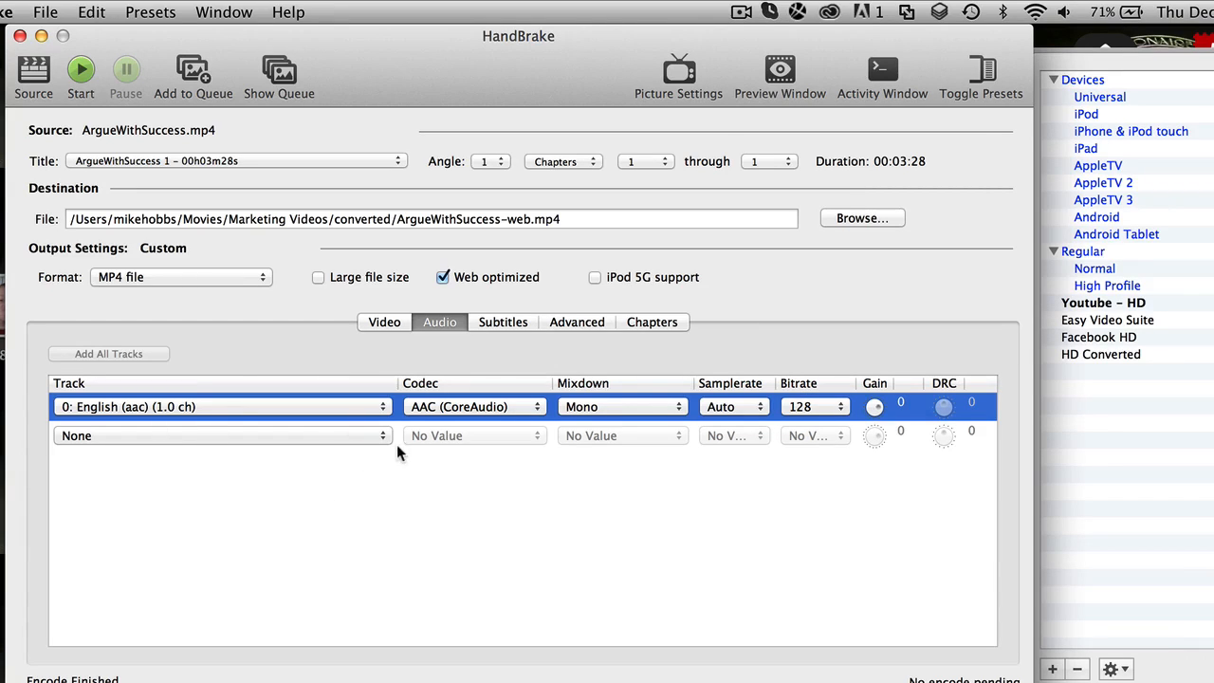
mouse_move(474, 323)
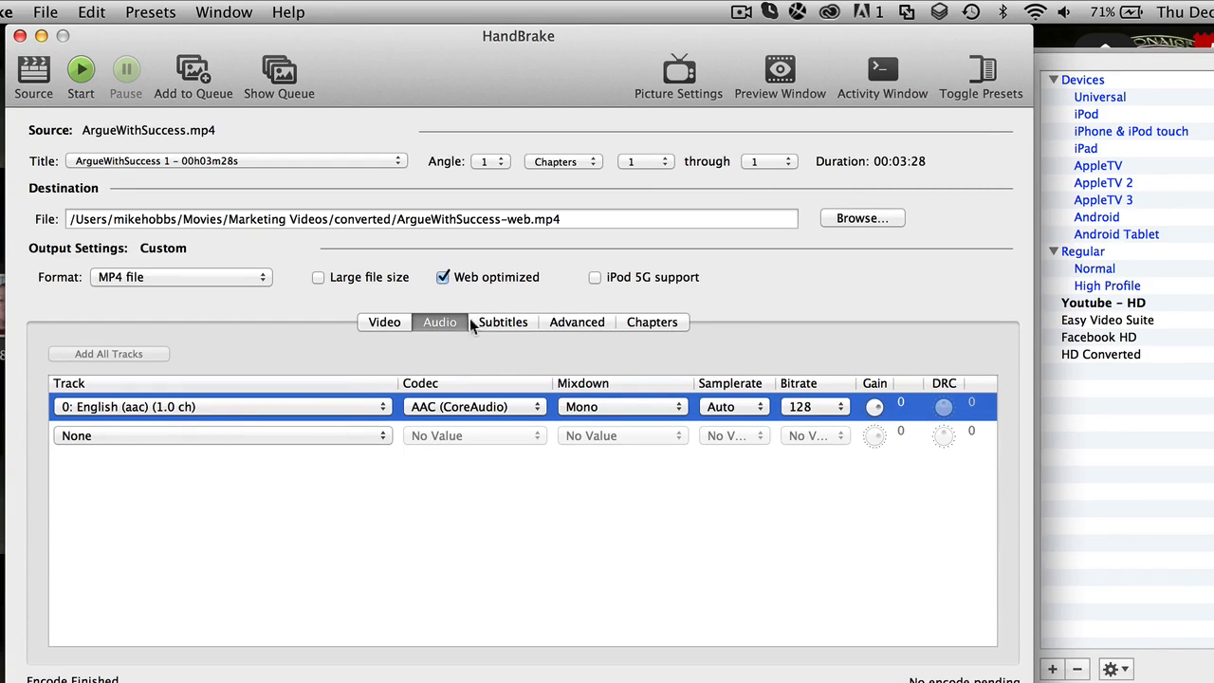
left_click(577, 322)
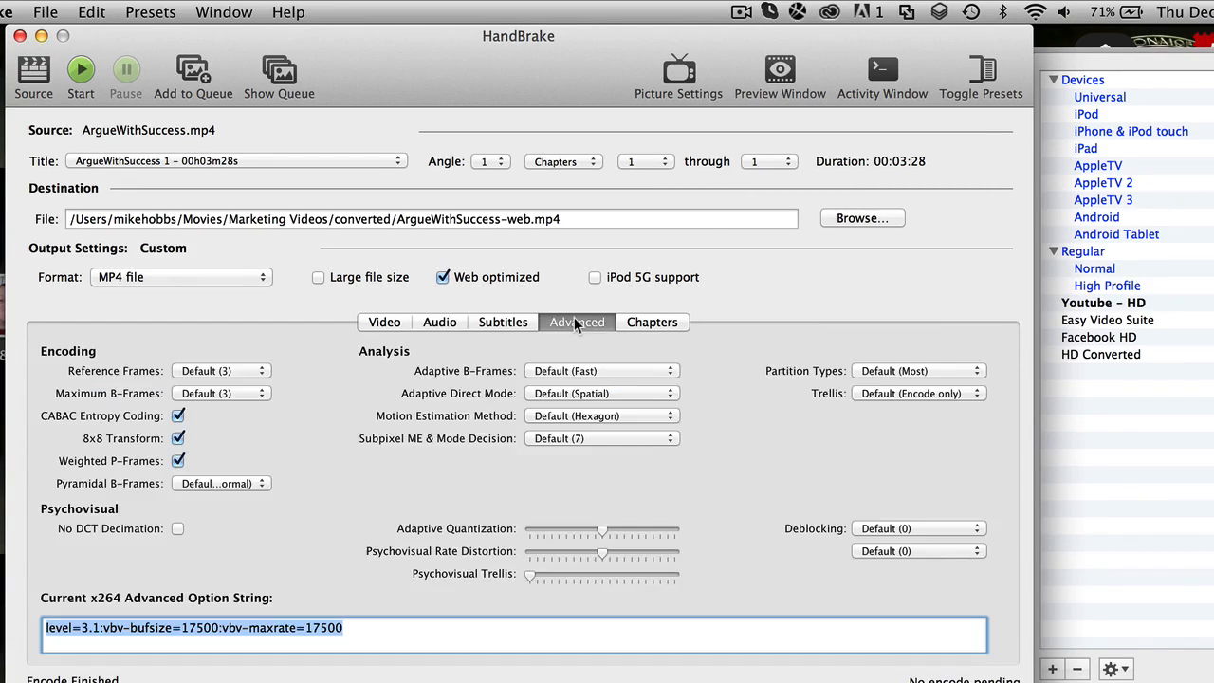
mouse_move(342, 396)
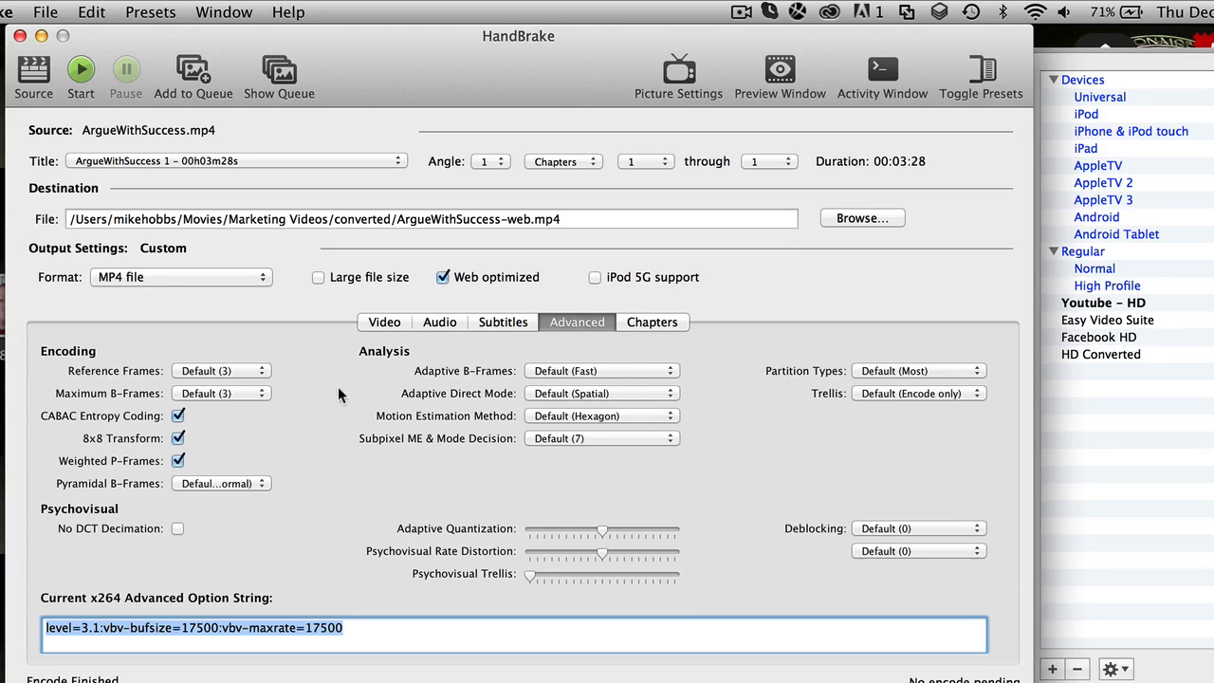
left_click(222, 370)
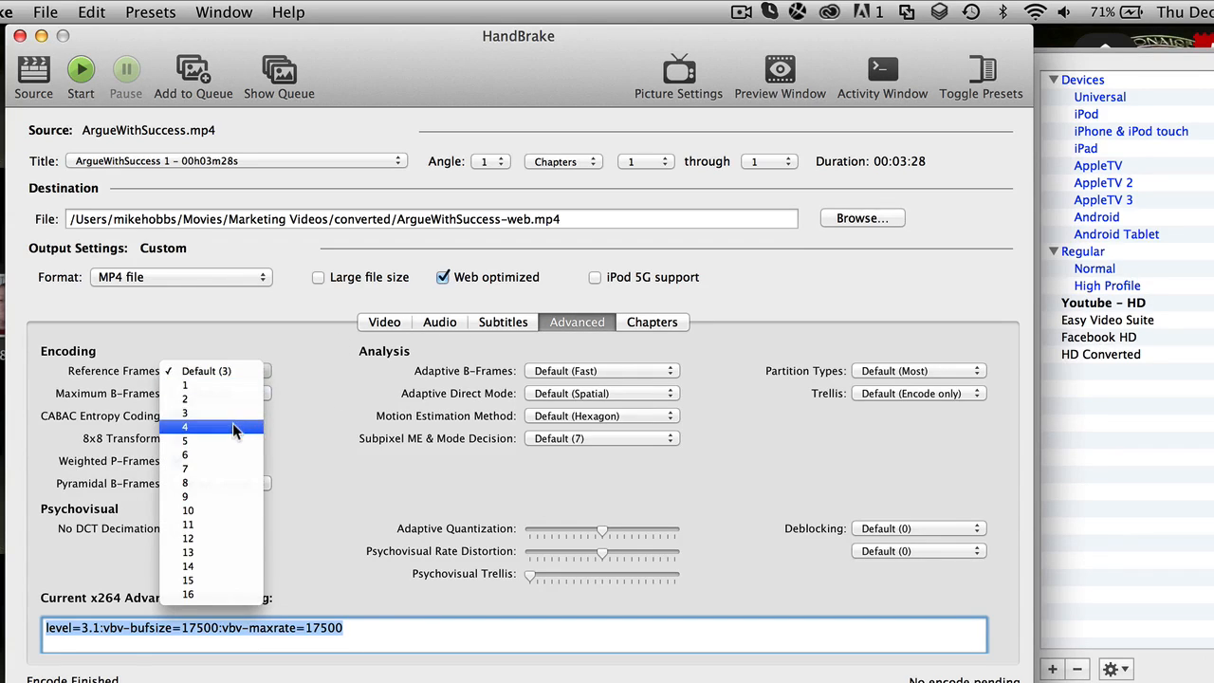
left_click(186, 425)
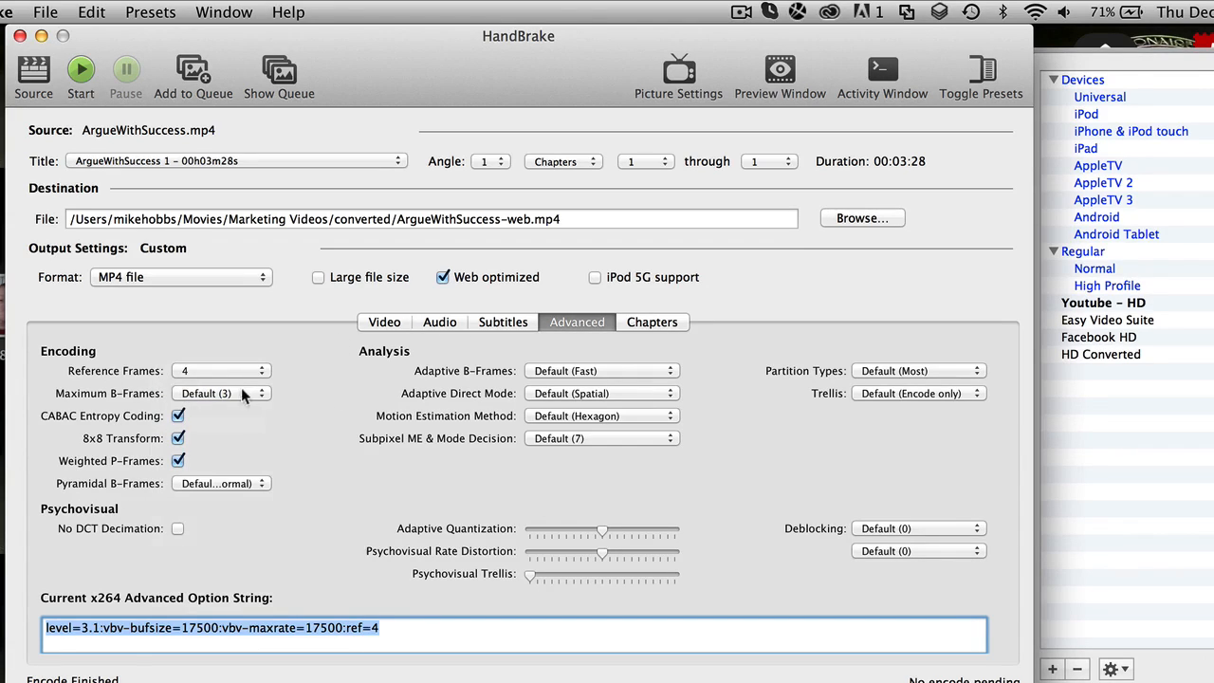
left_click(223, 393)
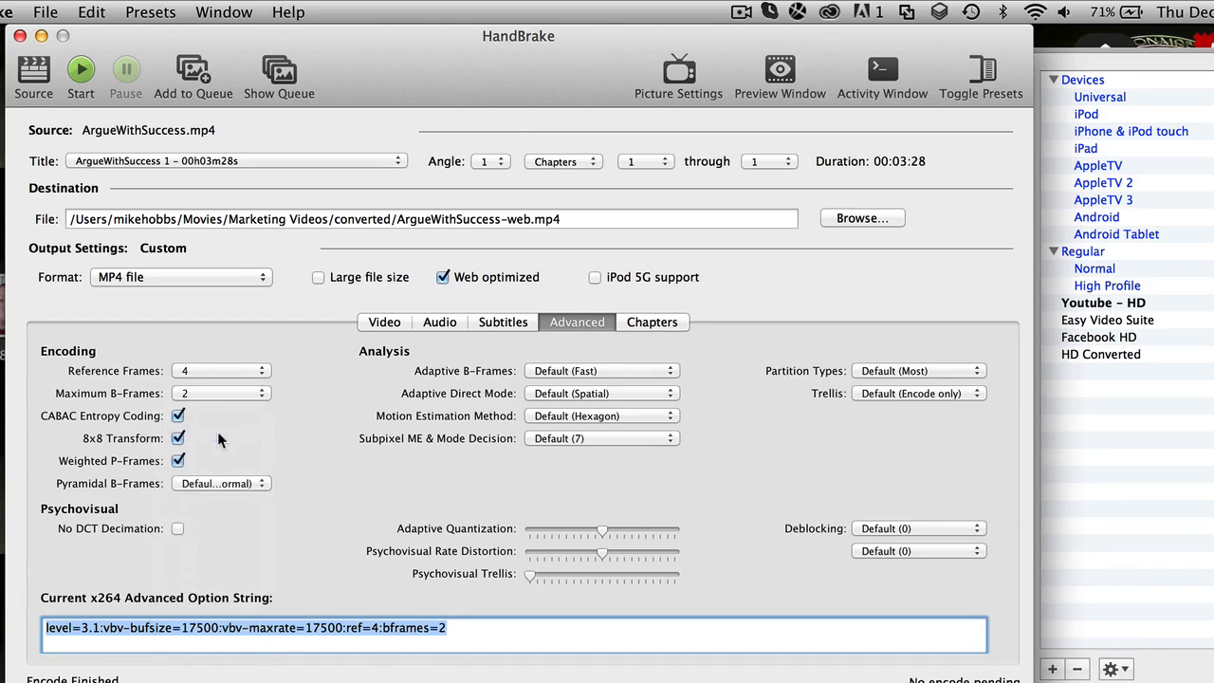
mouse_move(228, 393)
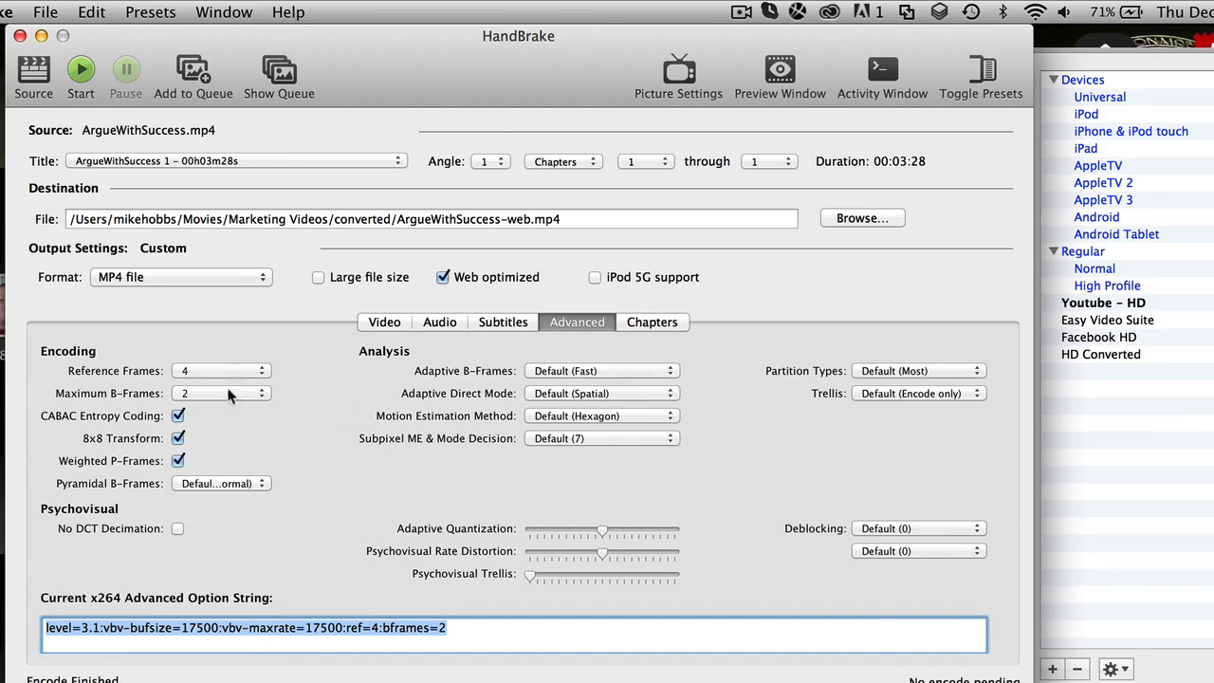
mouse_move(489, 332)
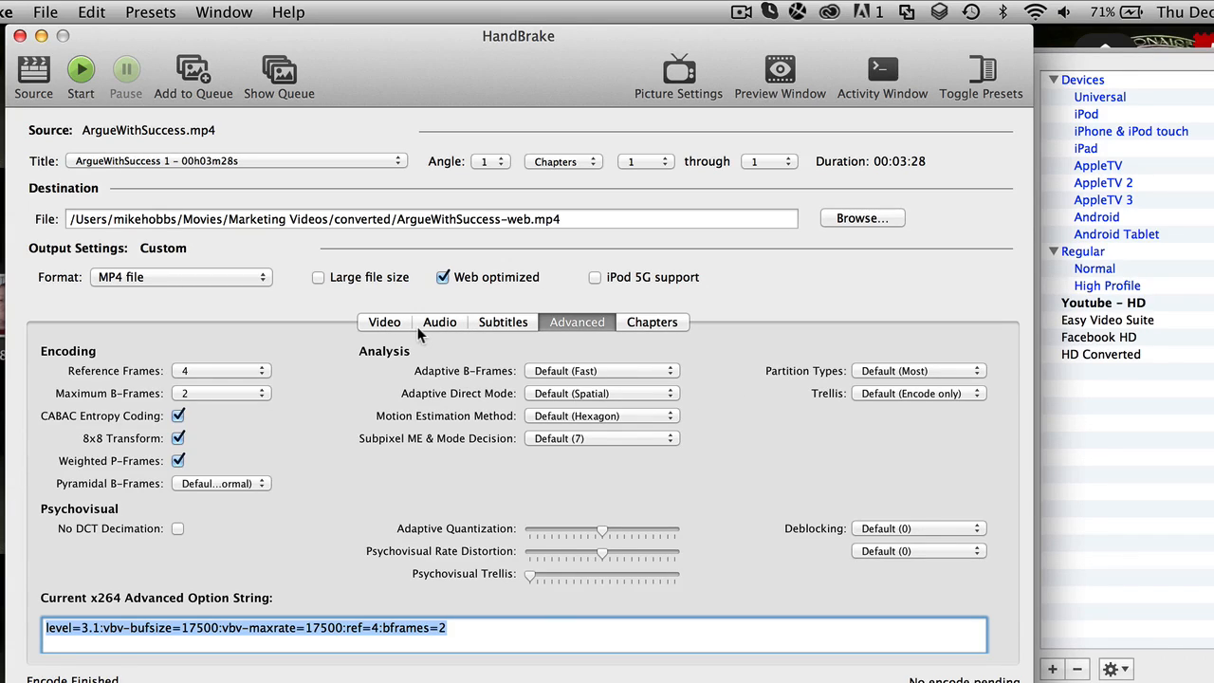
mouse_move(1106, 289)
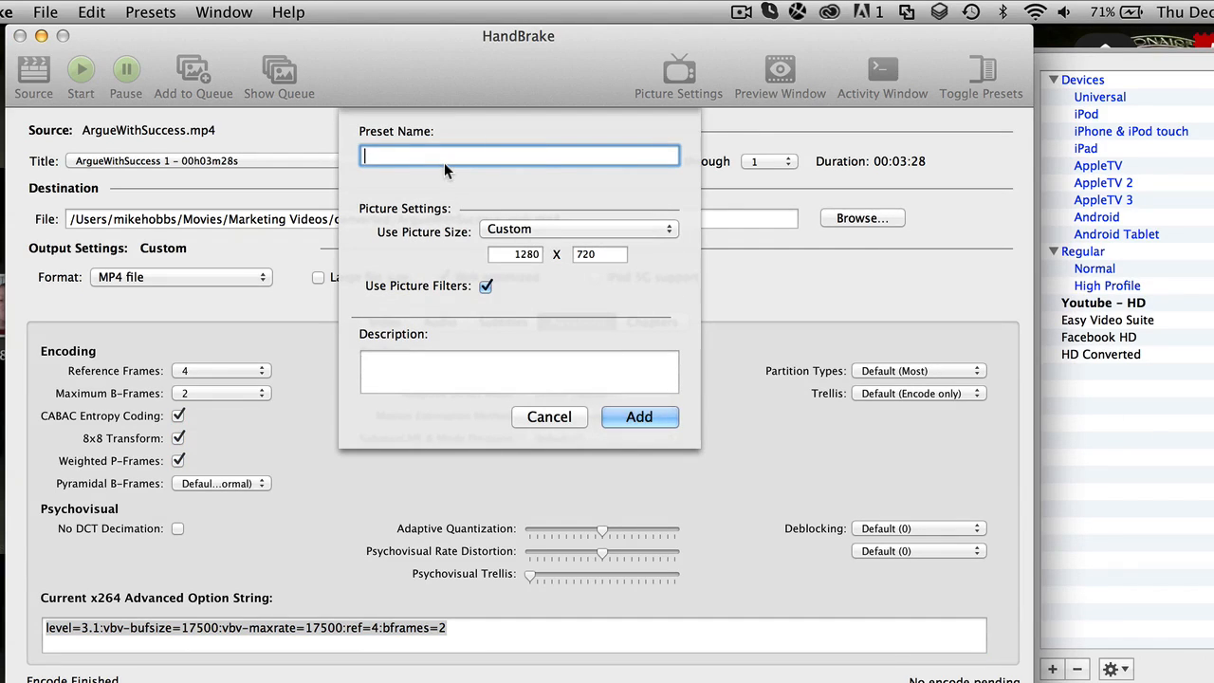
Save the current settings as a new preset named 'HD setting online'
type("HD")
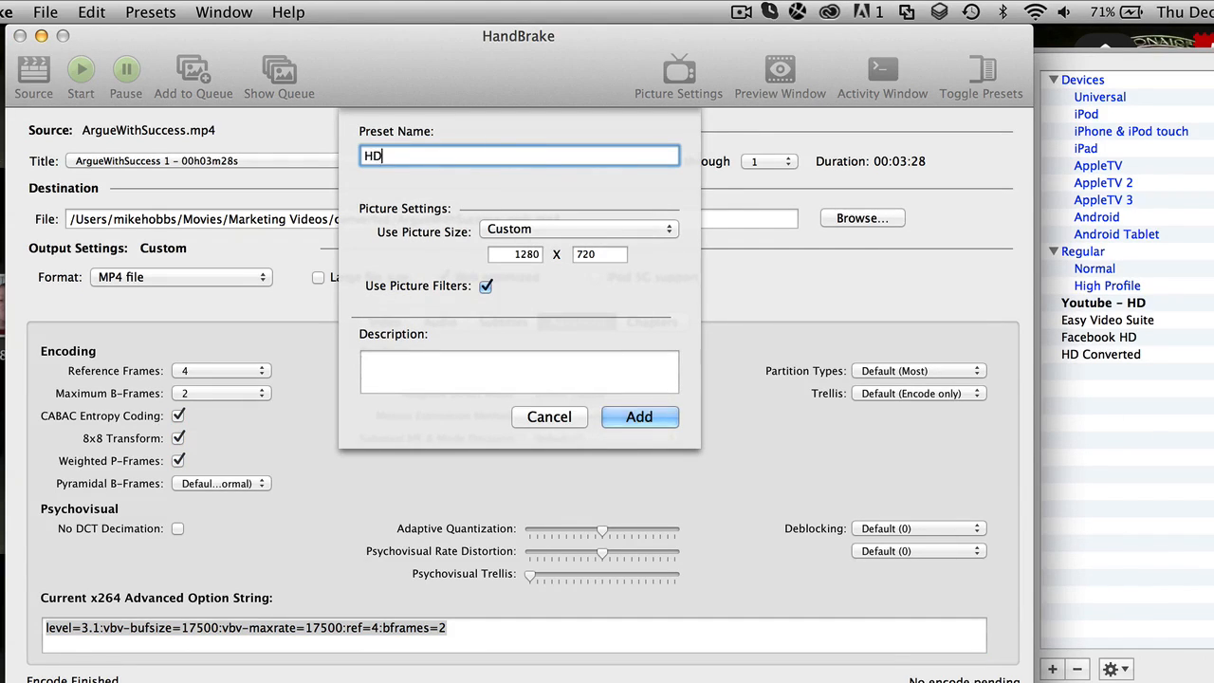
type("setting onli")
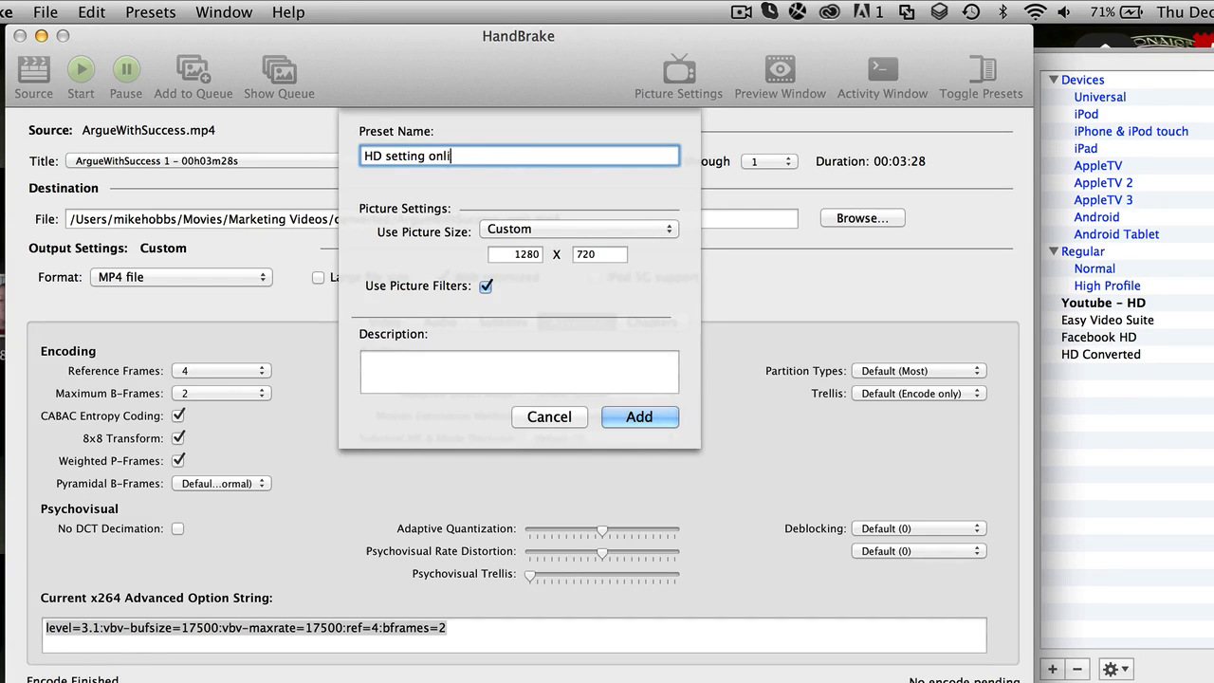
type("ne")
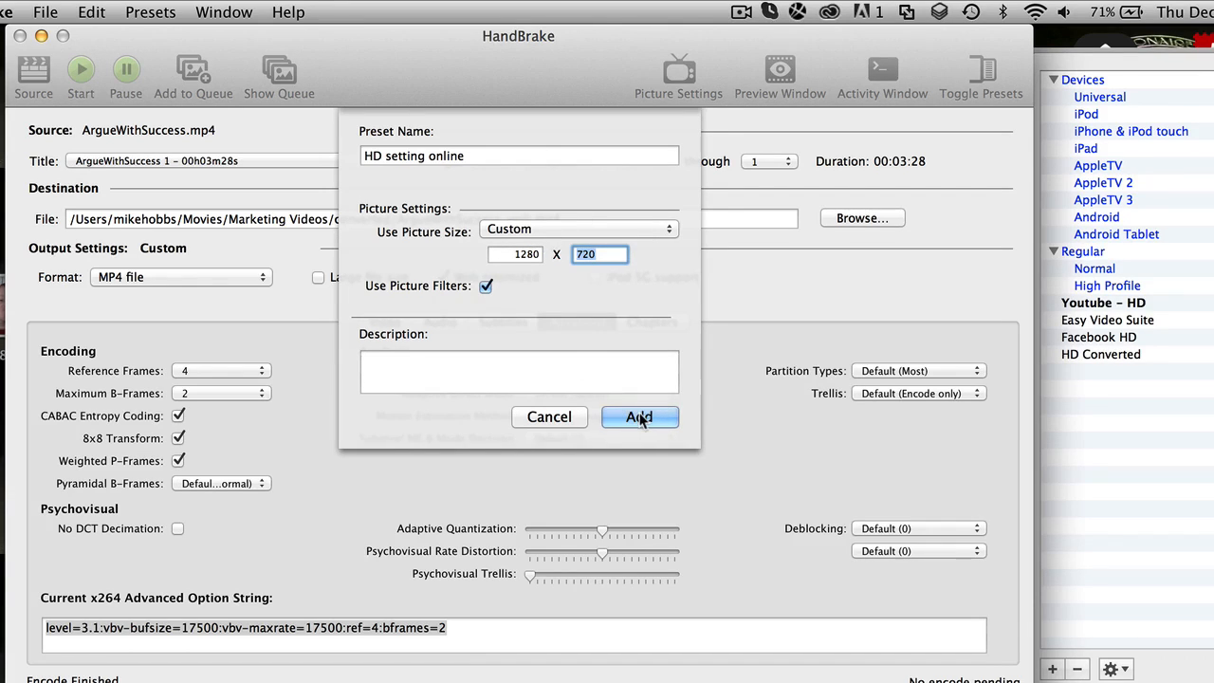
left_click(639, 417)
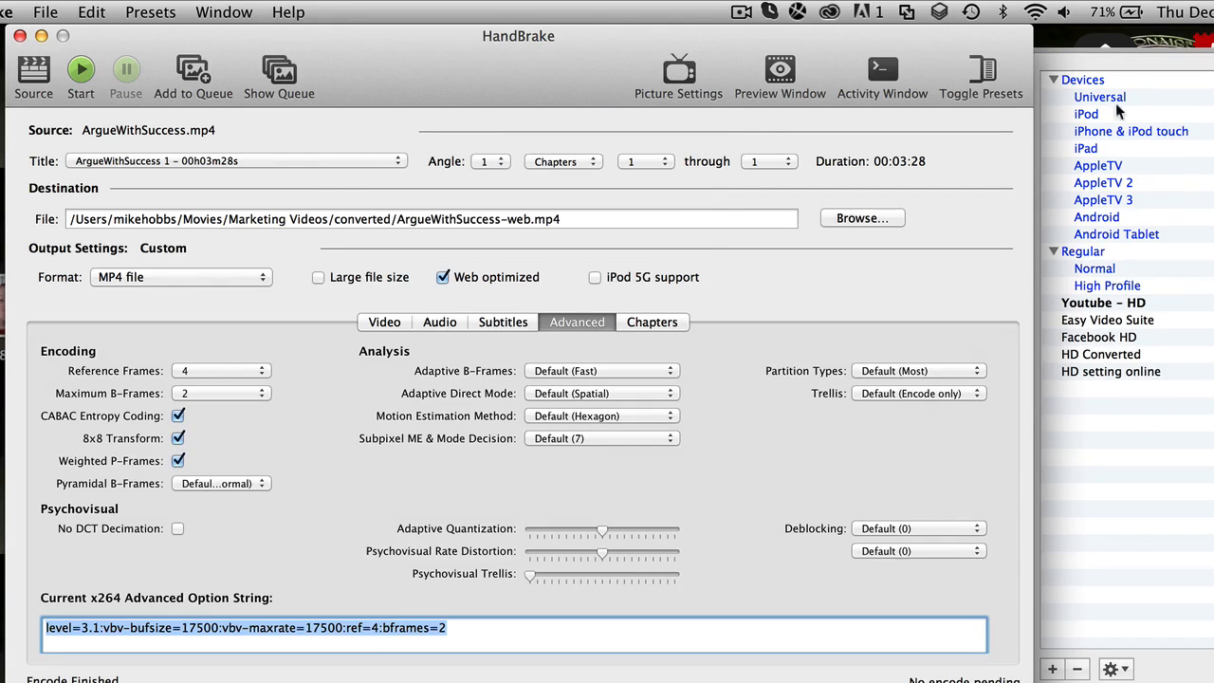
Apply the HD setting online preset after comparing it against HD Converted
left_click(1112, 370)
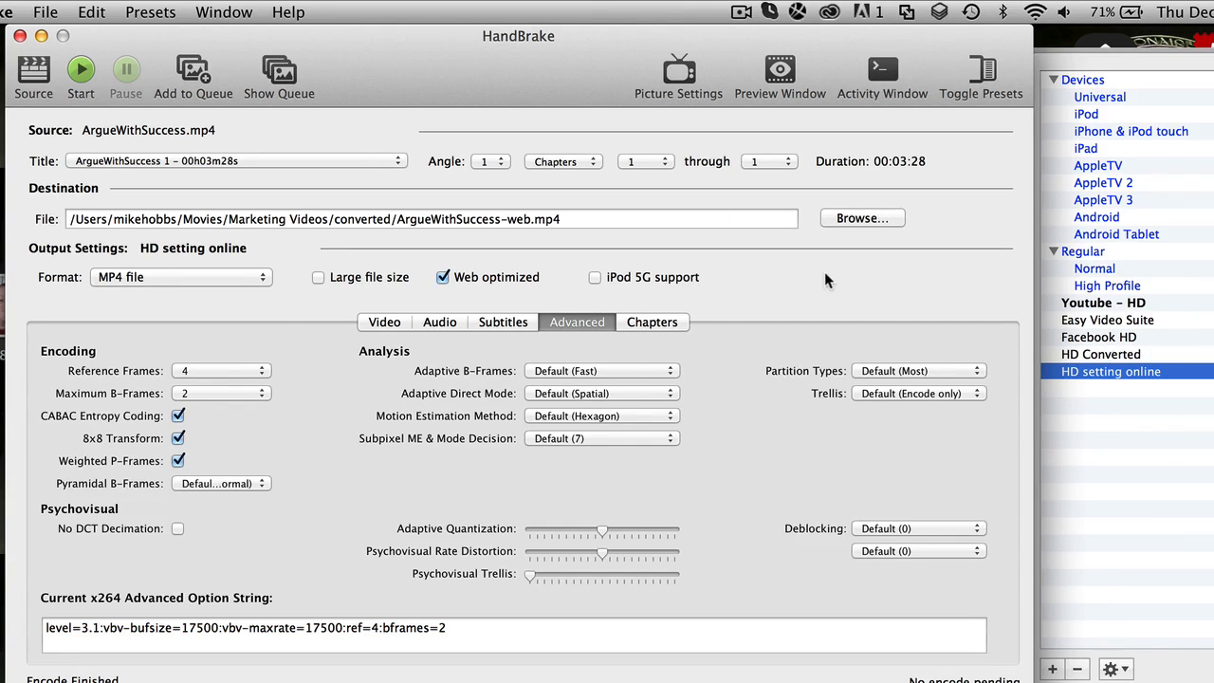
mouse_move(1091, 370)
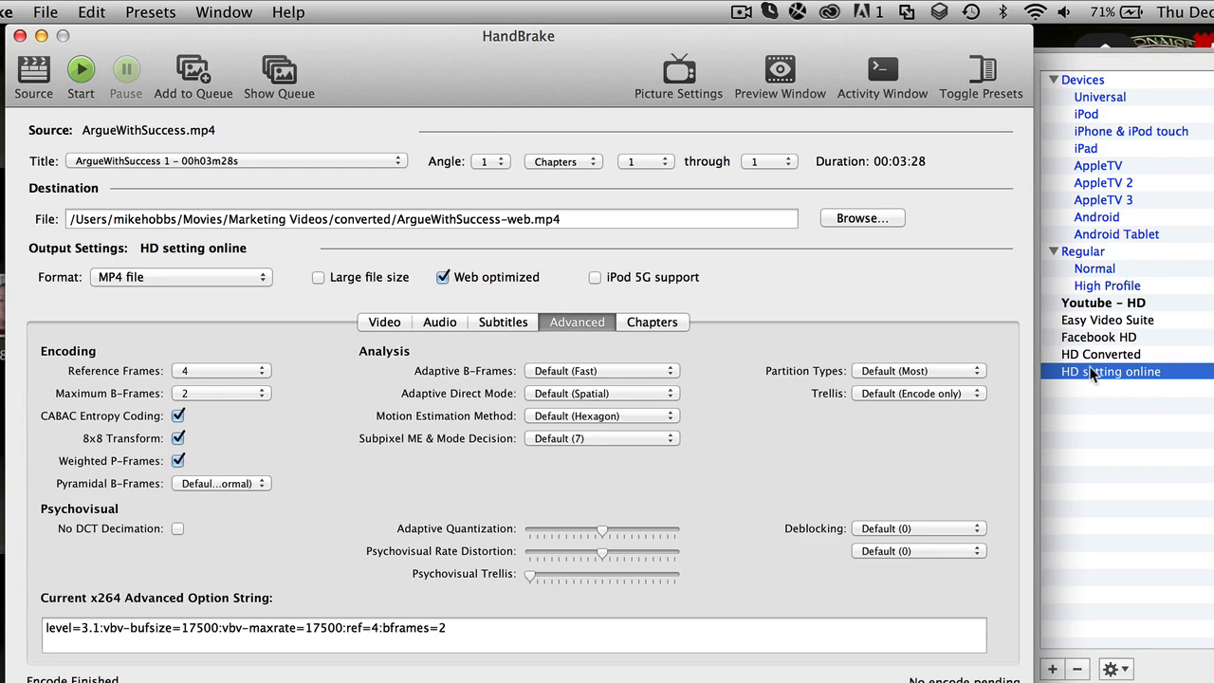
left_click(1100, 355)
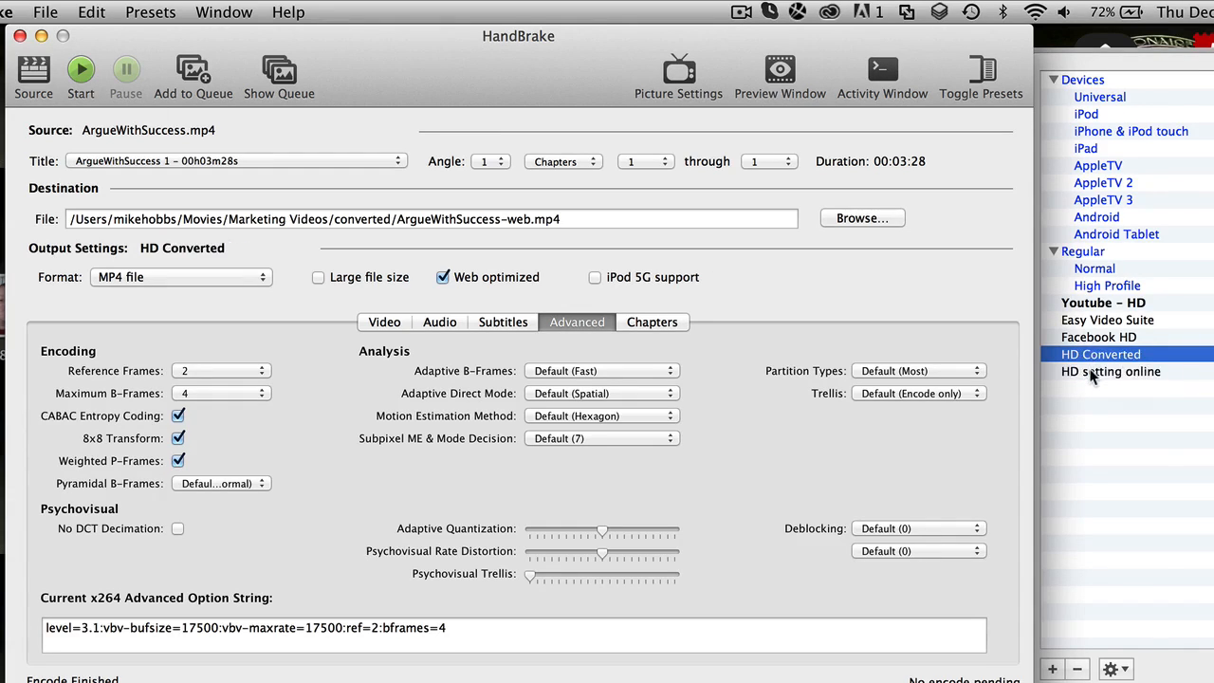
left_click(1112, 370)
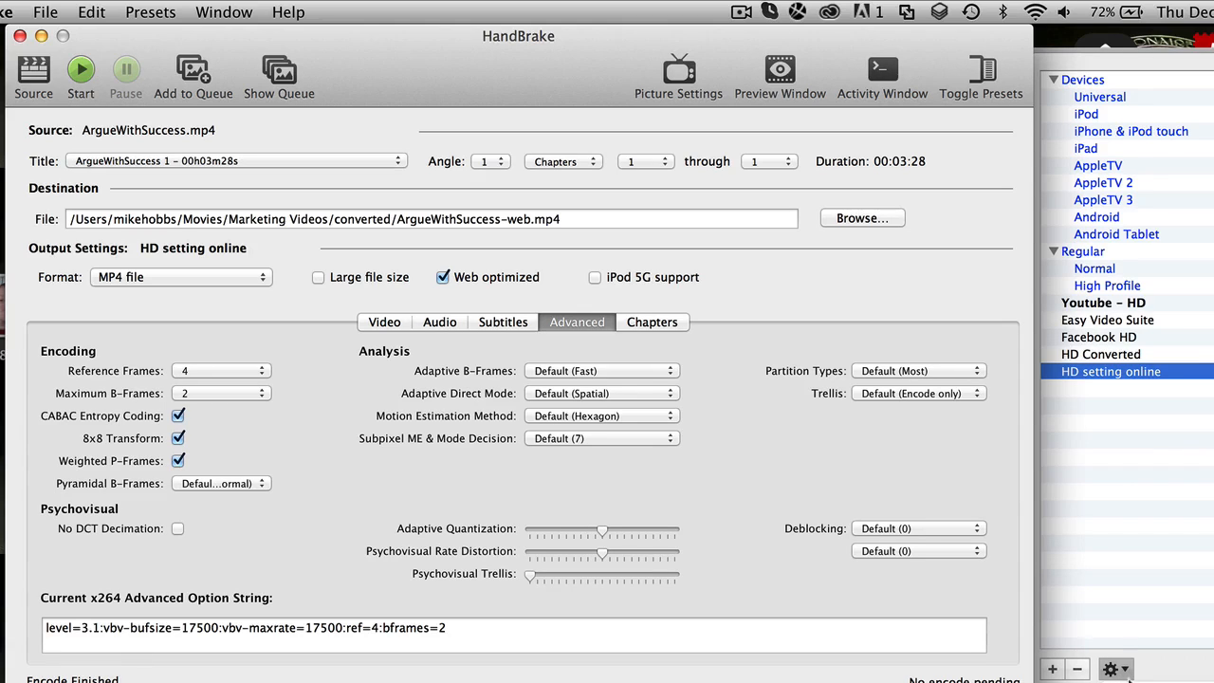
mouse_move(1175, 421)
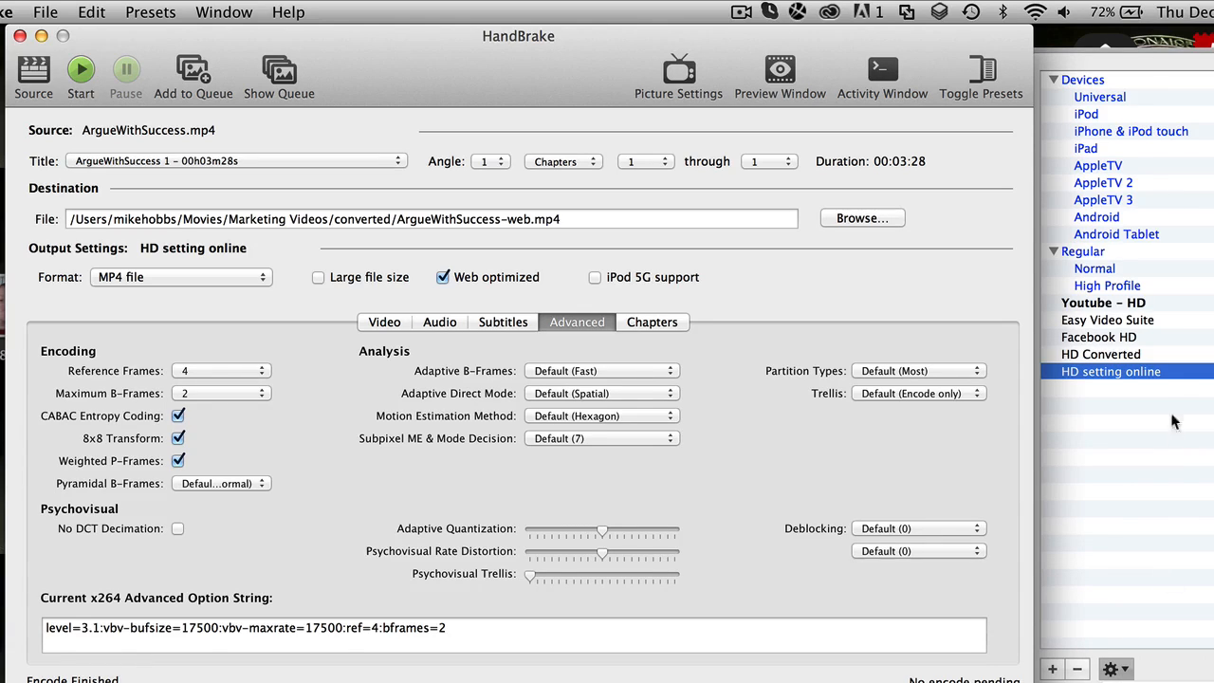
mouse_move(1123, 375)
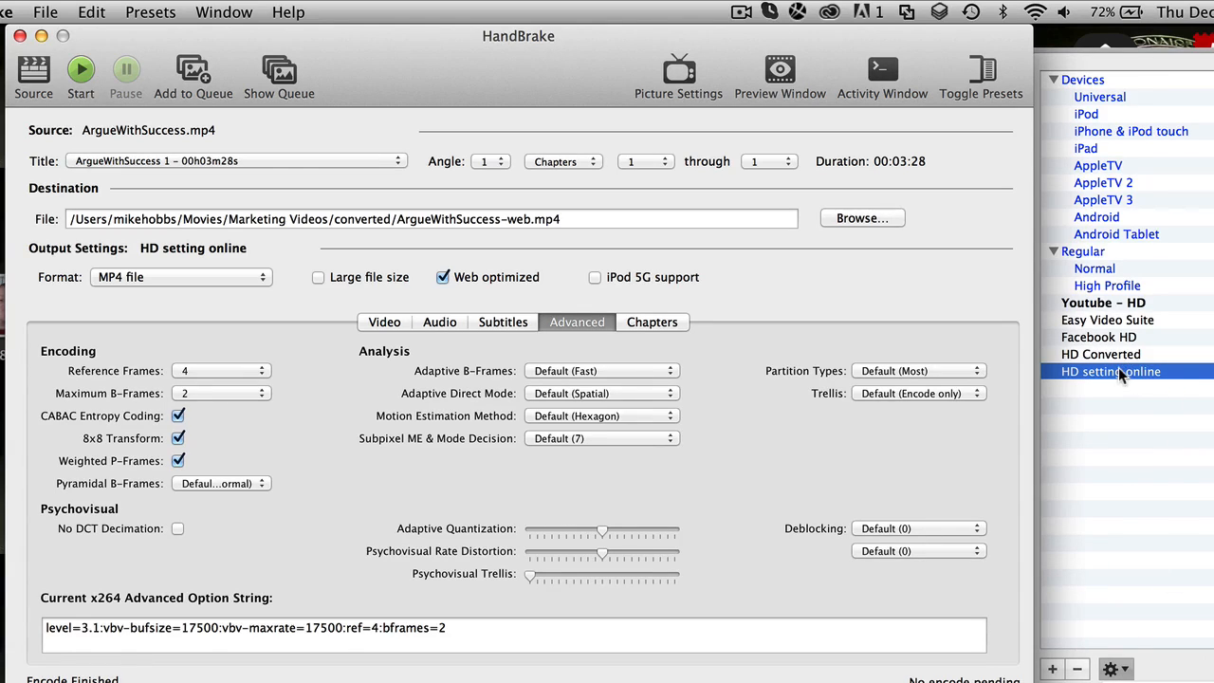
mouse_move(823, 436)
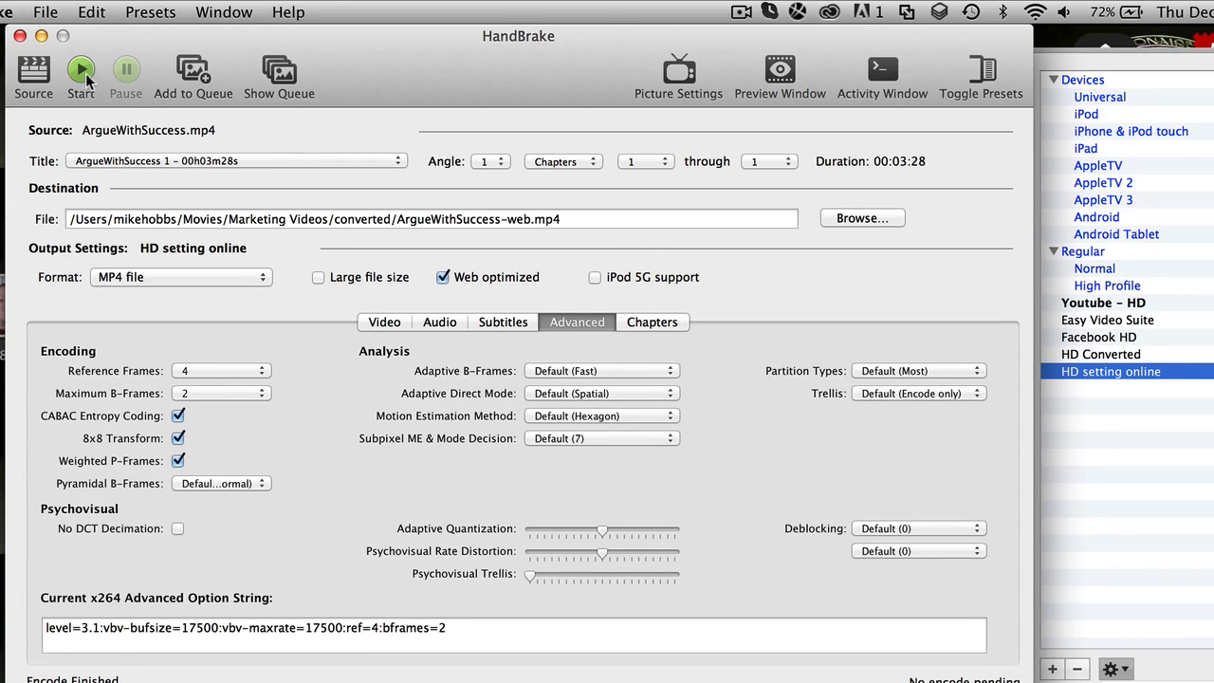
mouse_move(721, 19)
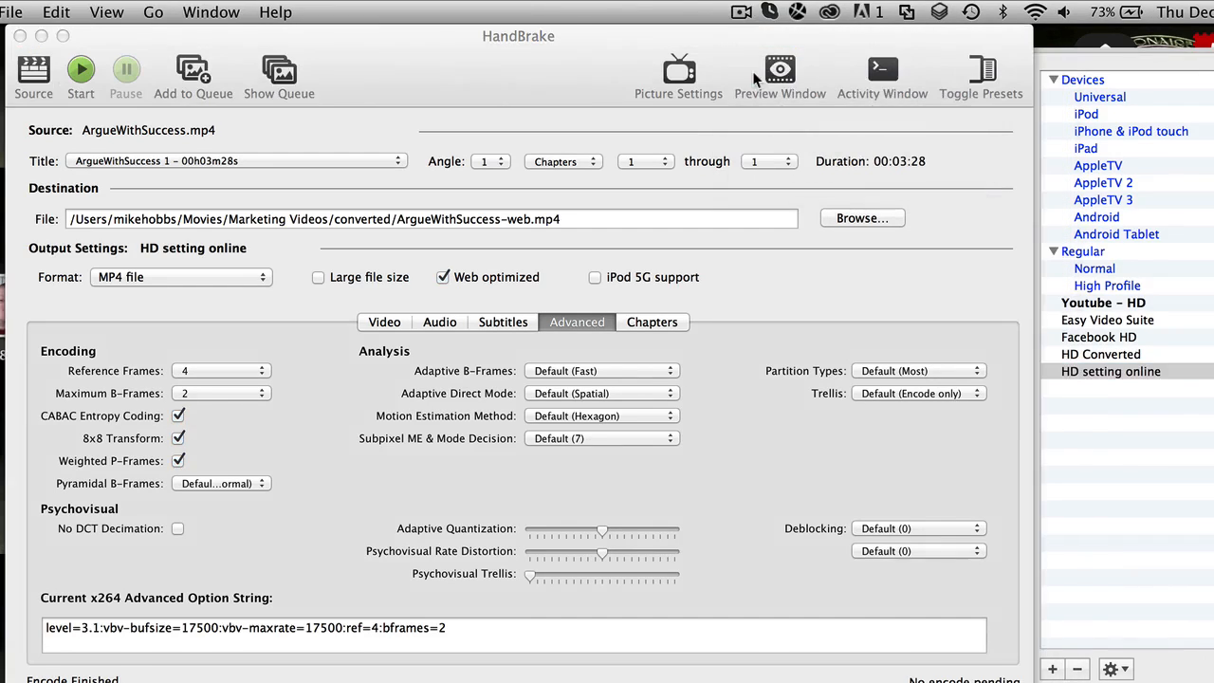
mouse_move(156, 542)
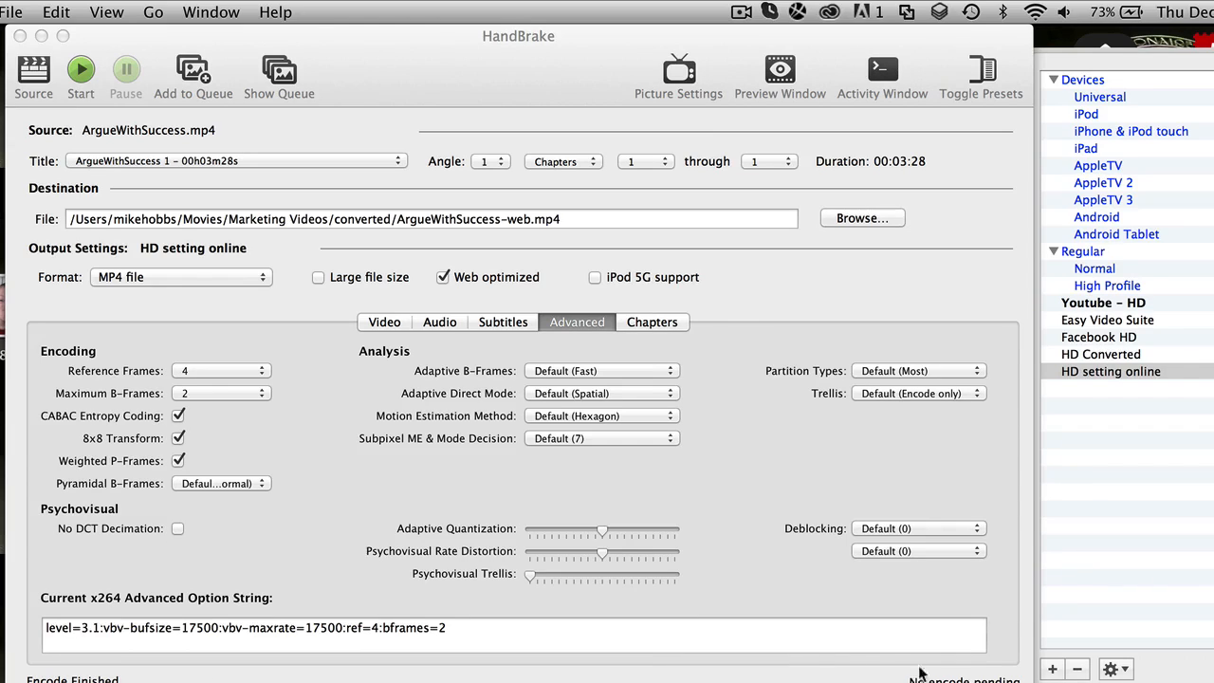
mouse_move(743, 531)
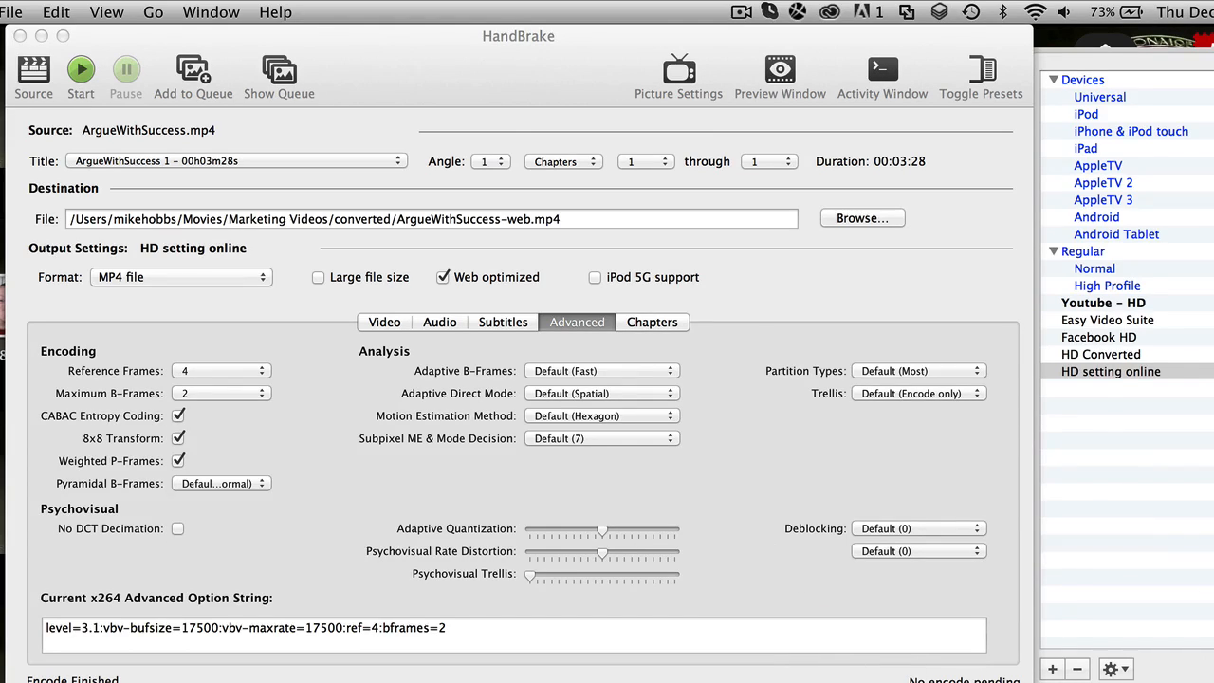
Check in Finder that ArgueWithSuccess-web.mp4 in the converted folder is 24.4 MB
left_click(861, 216)
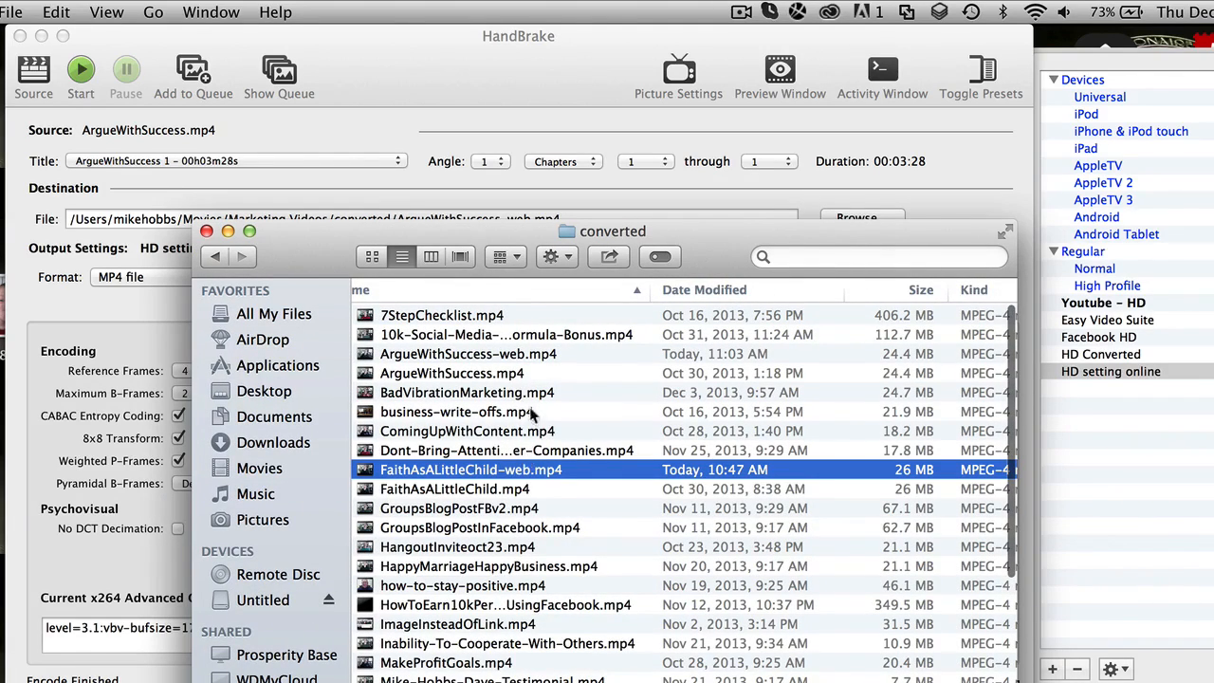
left_click(467, 354)
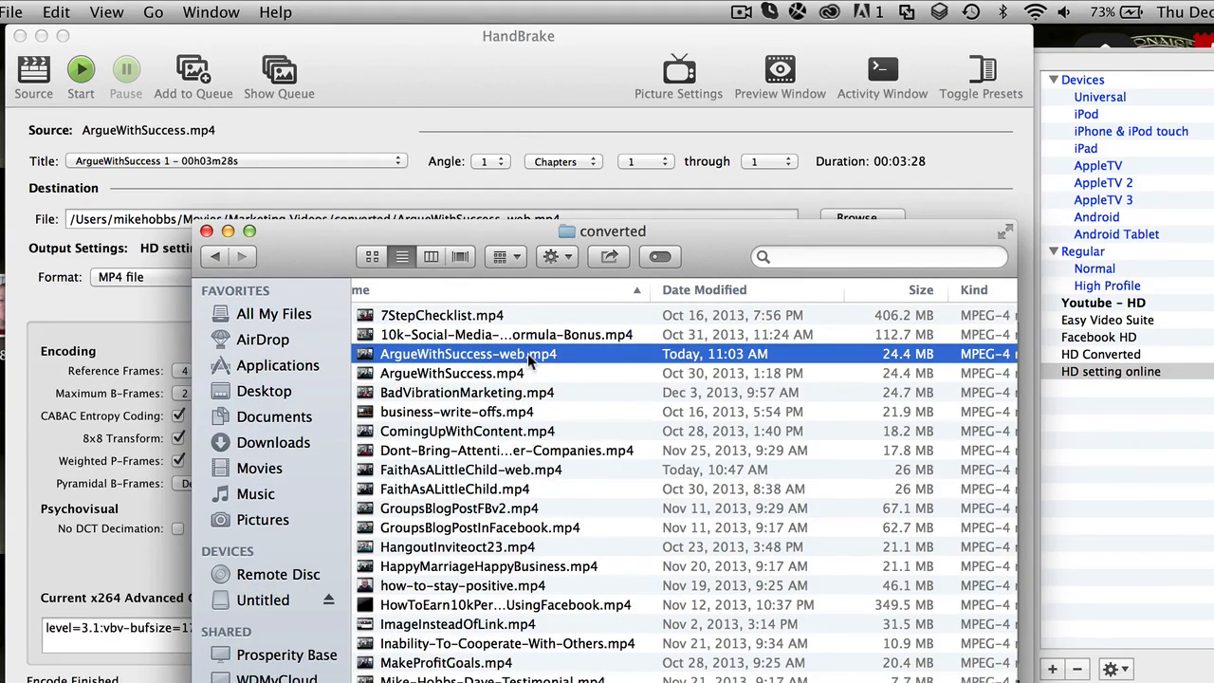
mouse_move(887, 368)
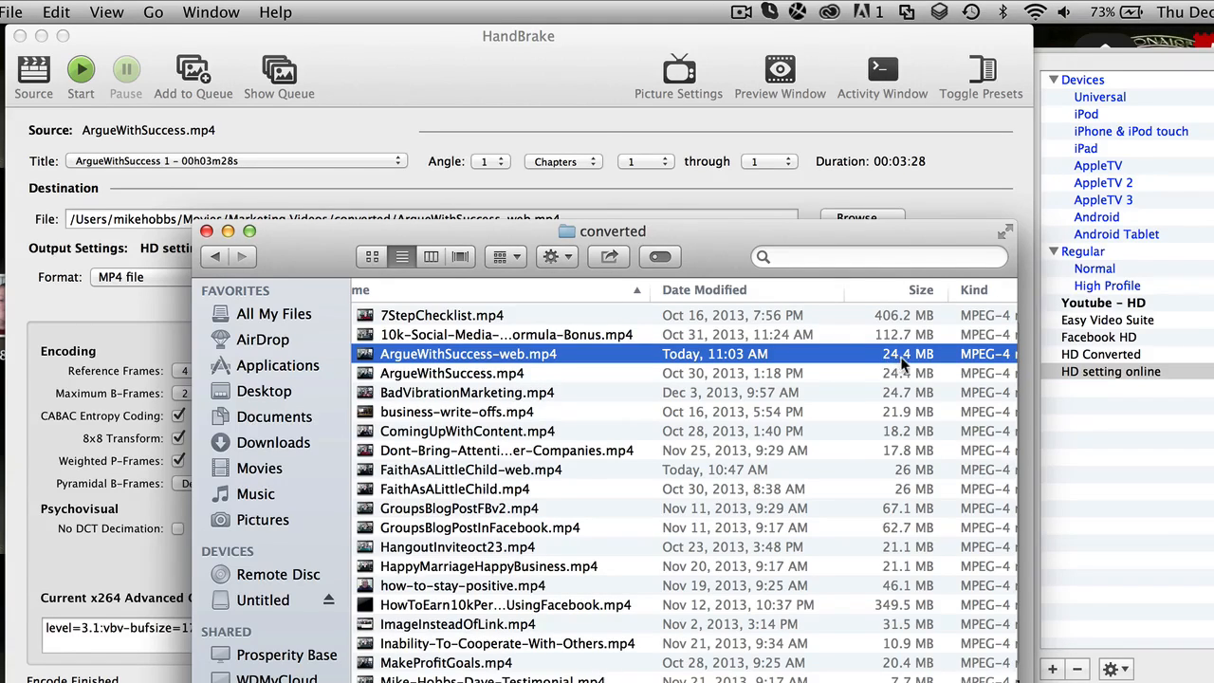
mouse_move(926, 360)
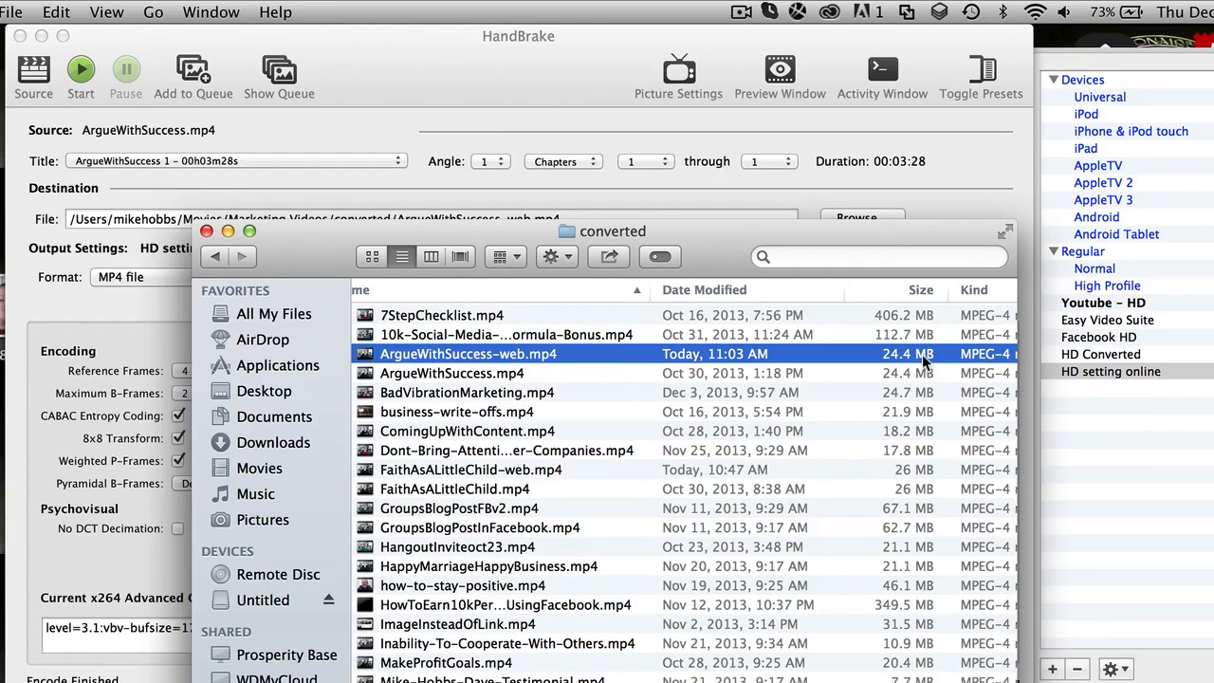